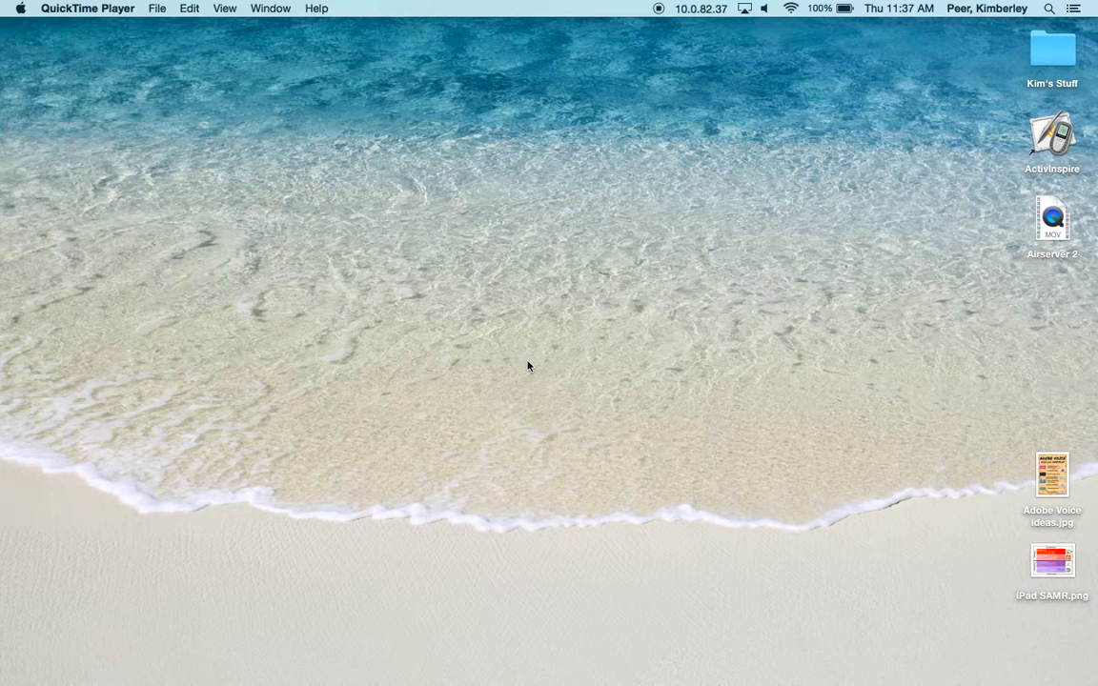
mouse_move(526, 374)
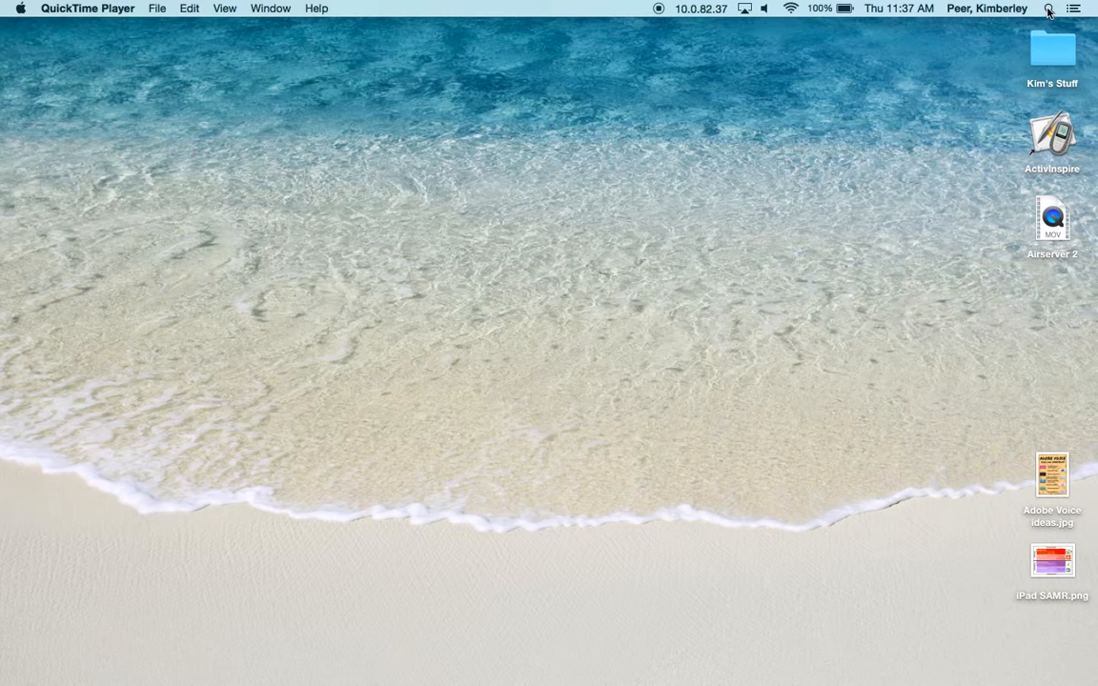
Launch AirServer through Spotlight by searching 'Airserver'
click(1055, 11)
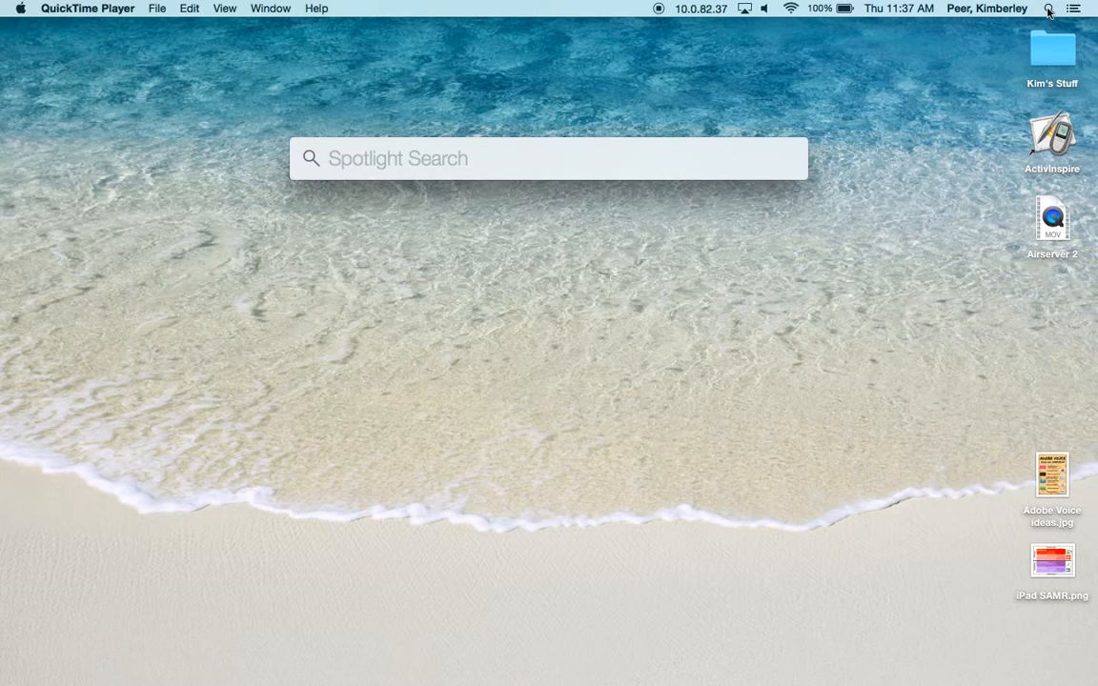
text(Airserver)
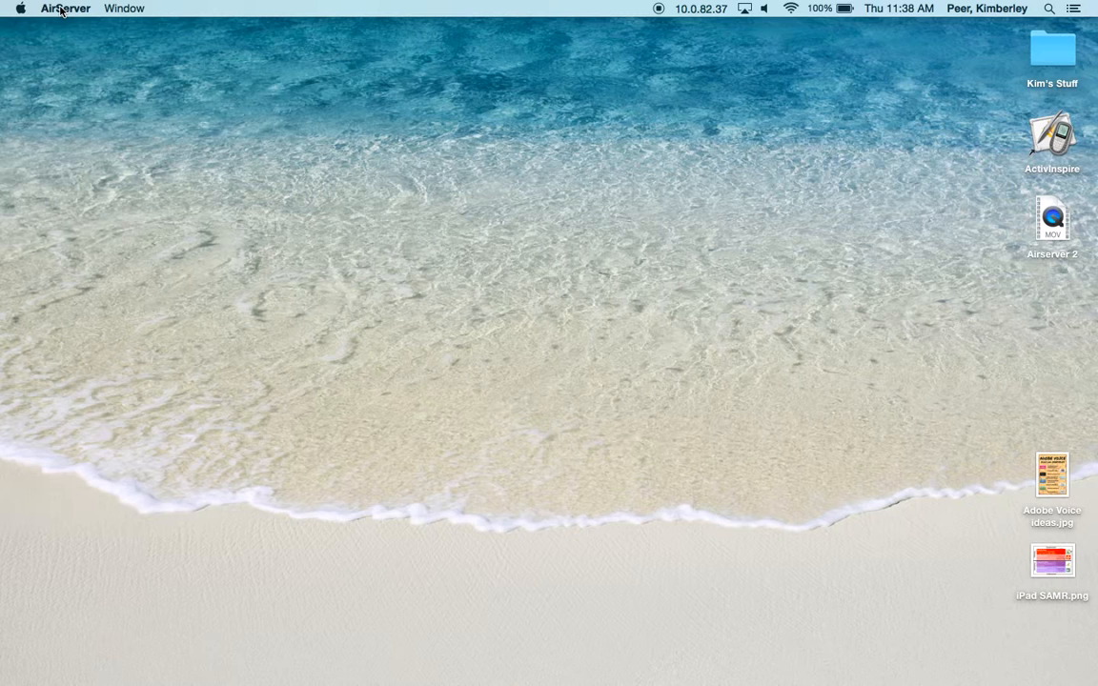
Show AirServer's Preferences window from its menu bar menu, landing on Mirroring settings
click(122, 8)
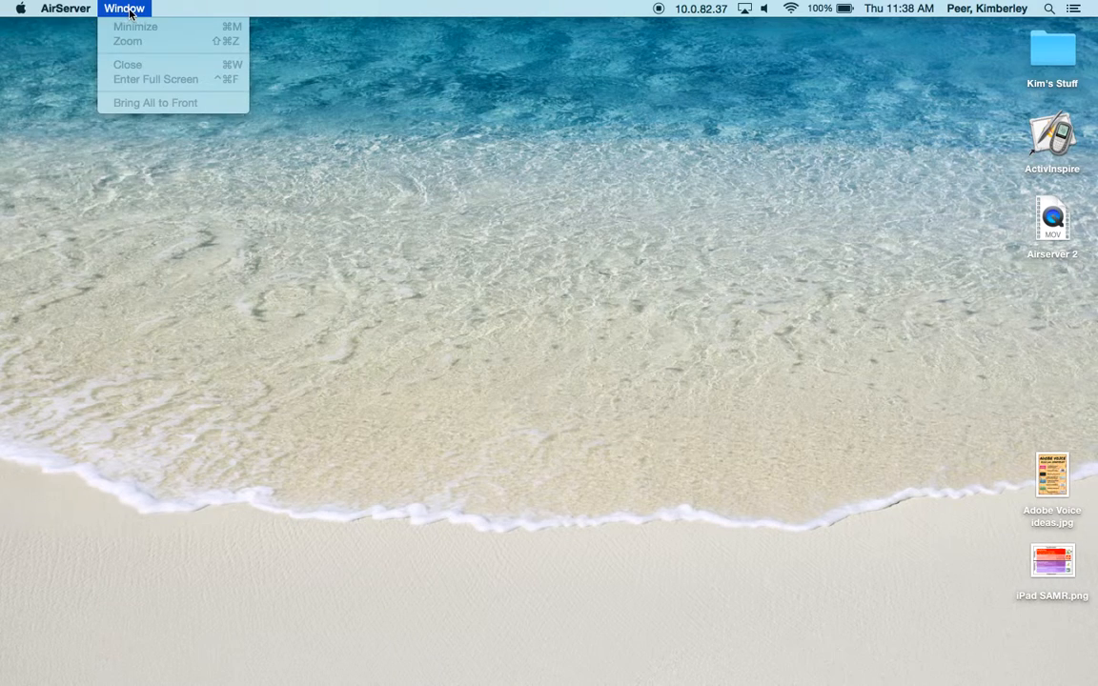
click(63, 7)
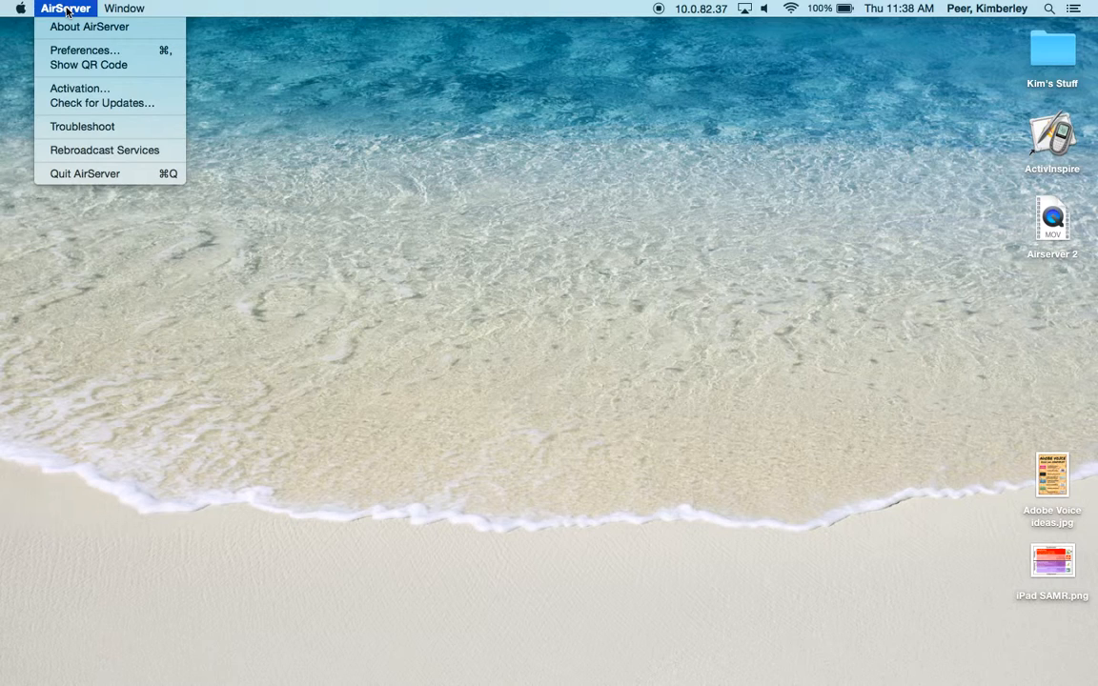
mouse_move(82, 49)
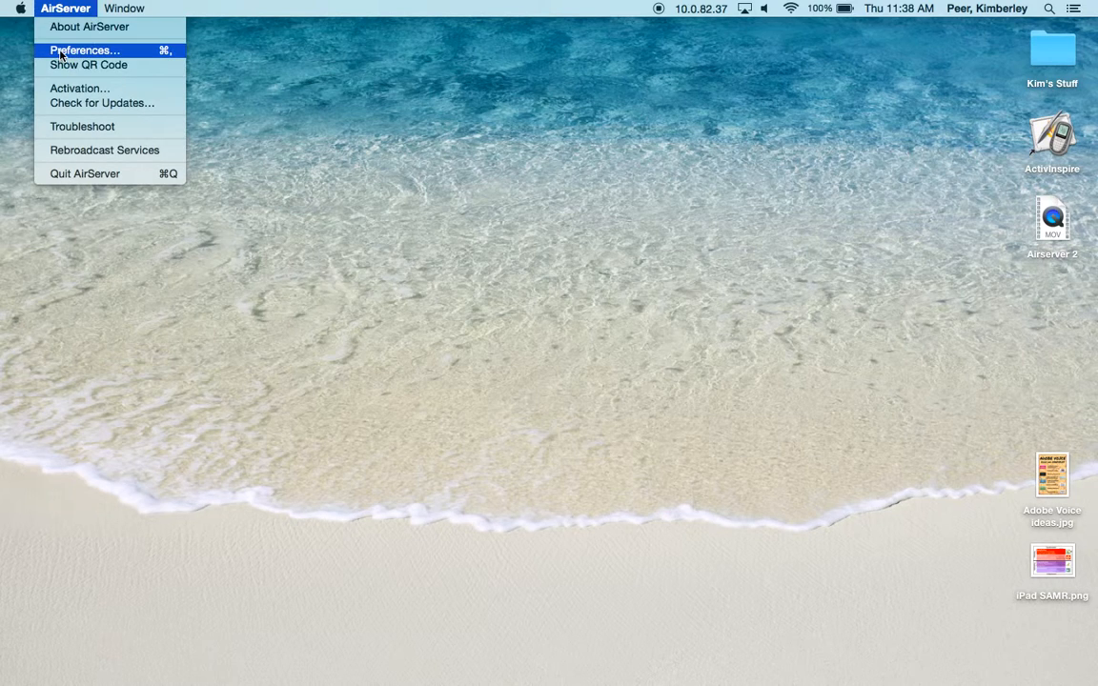
click(84, 49)
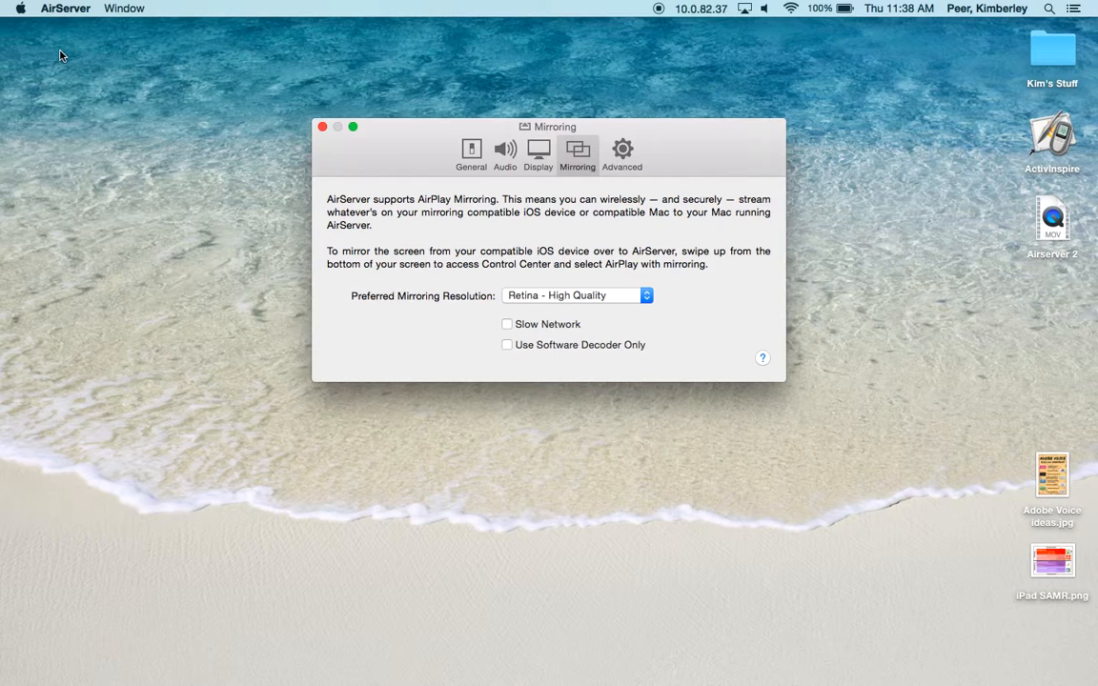
mouse_move(576, 152)
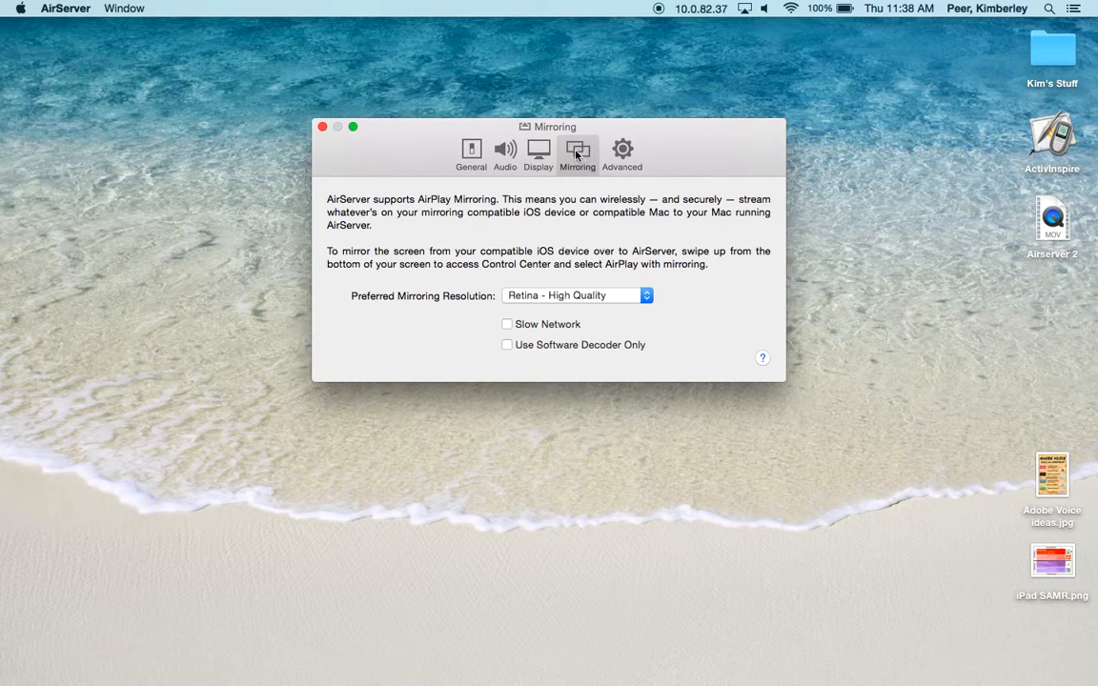
mouse_move(537, 164)
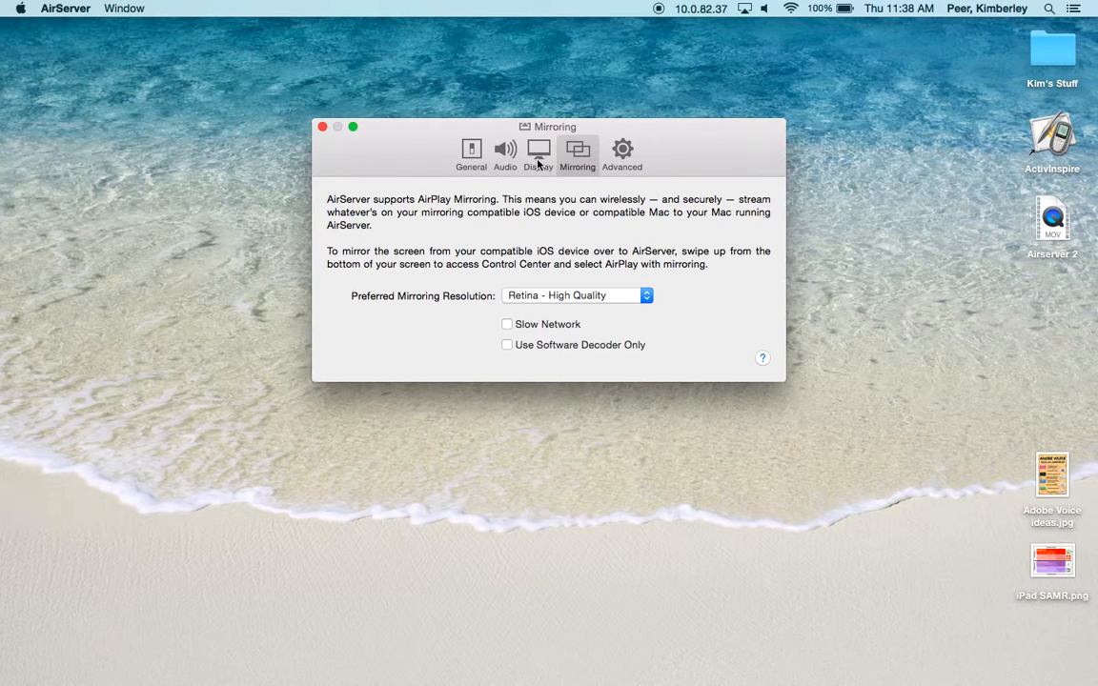
mouse_move(625, 152)
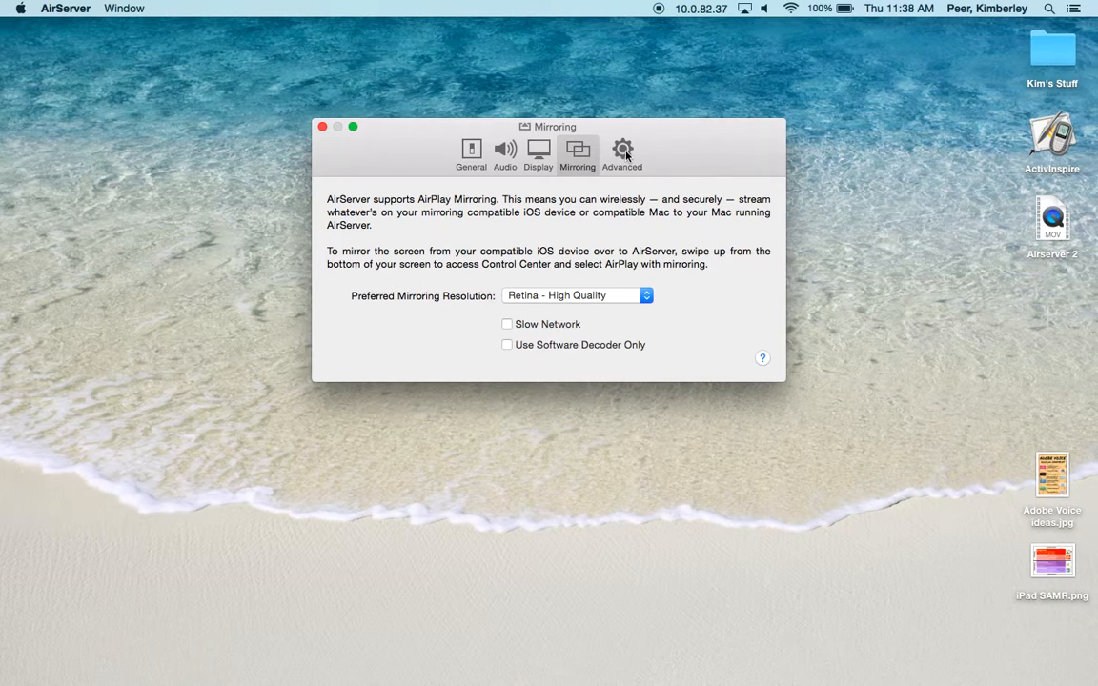
Review the Advanced preferences: update checks, launch on startup and Show in Dock
click(621, 153)
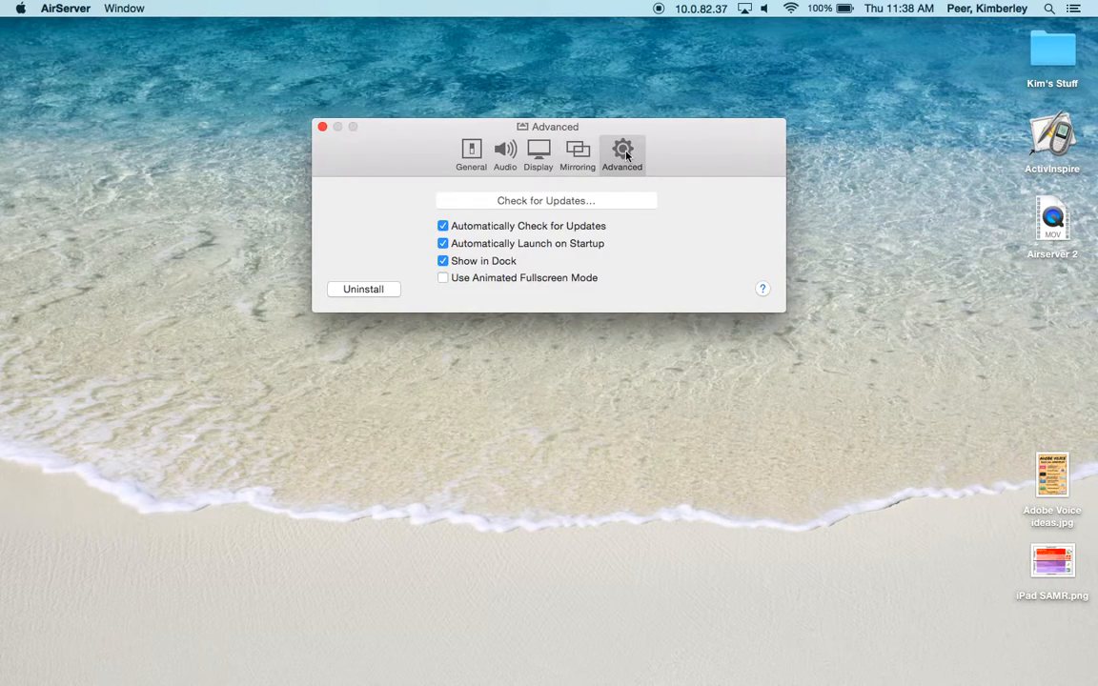
mouse_move(610, 197)
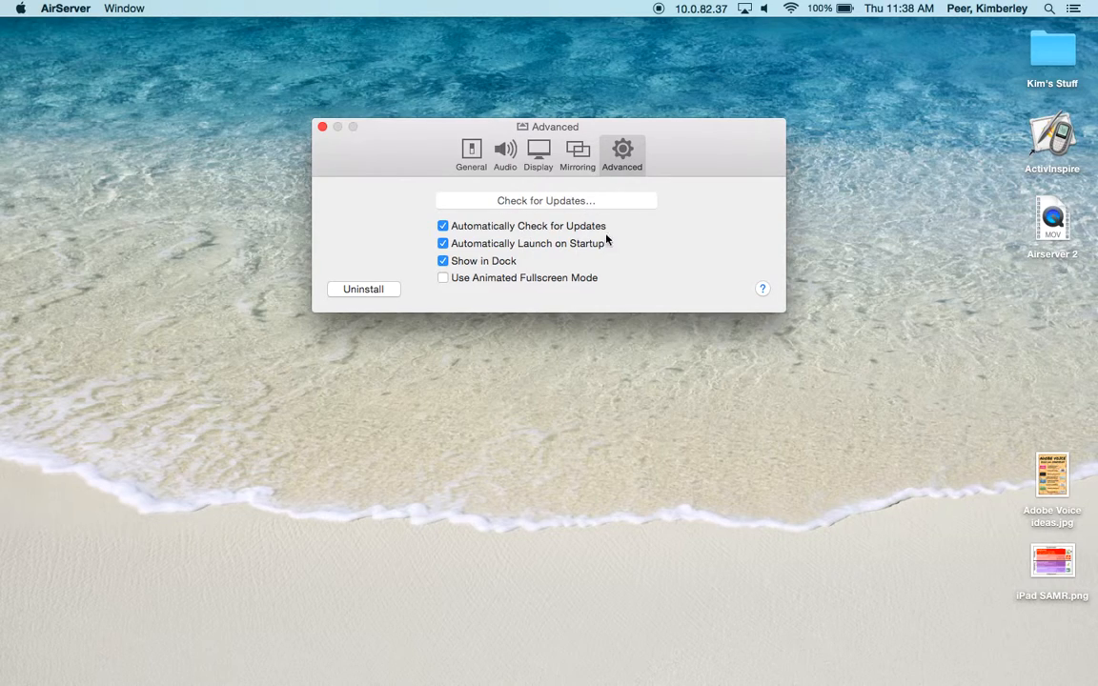
mouse_move(602, 229)
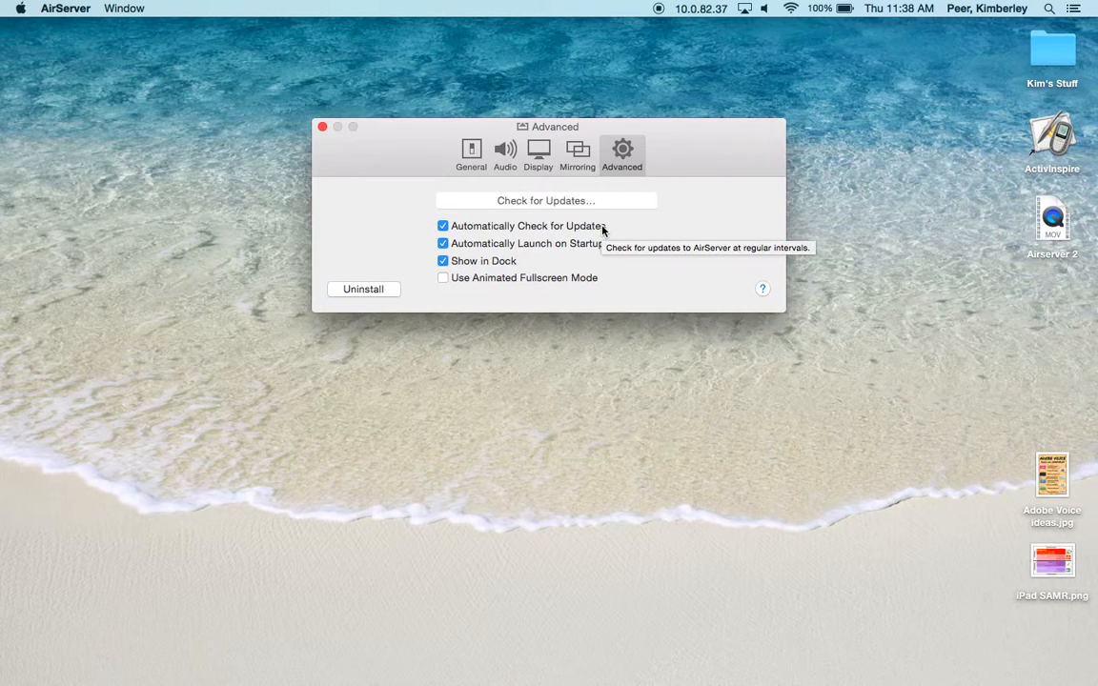
mouse_move(591, 229)
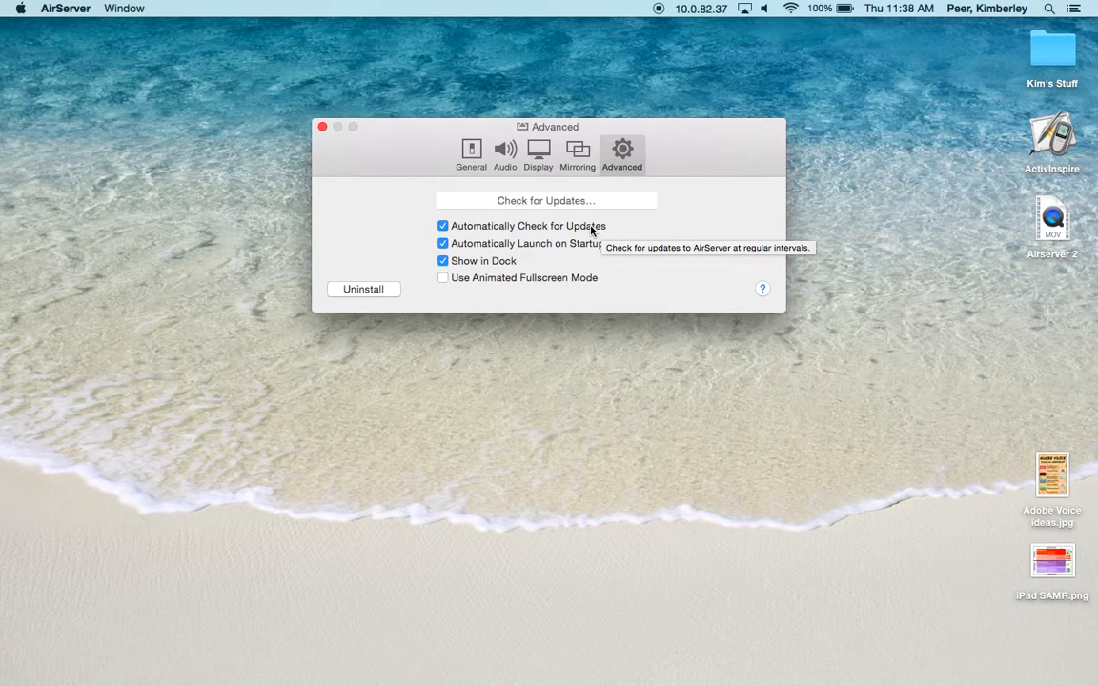
mouse_move(535, 251)
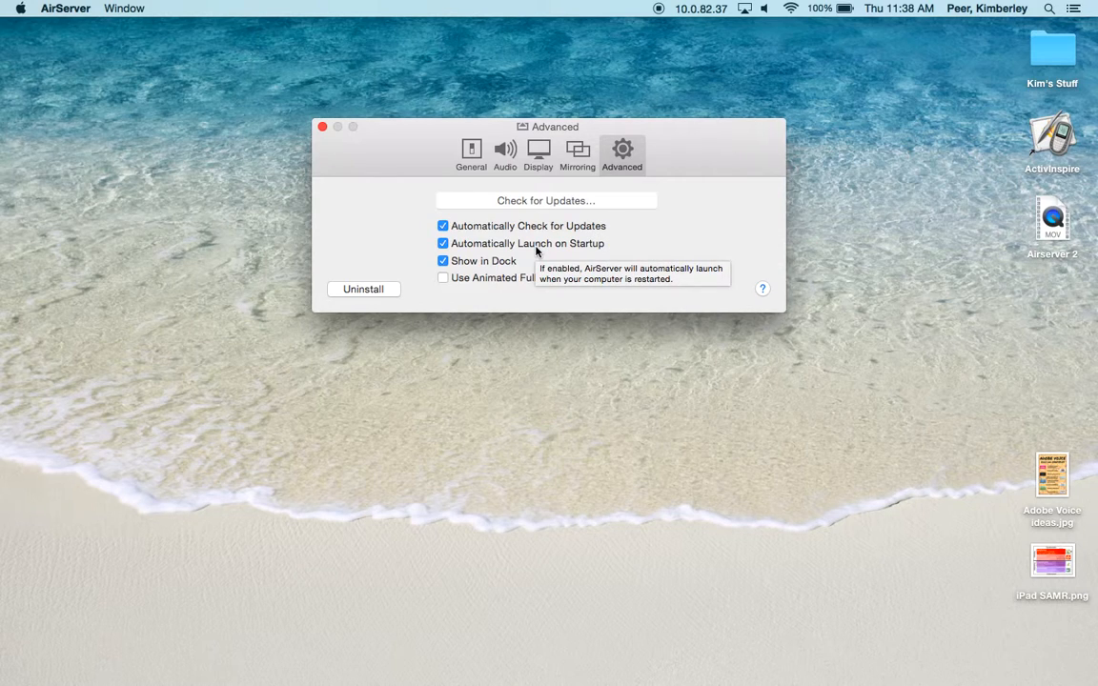
mouse_move(524, 275)
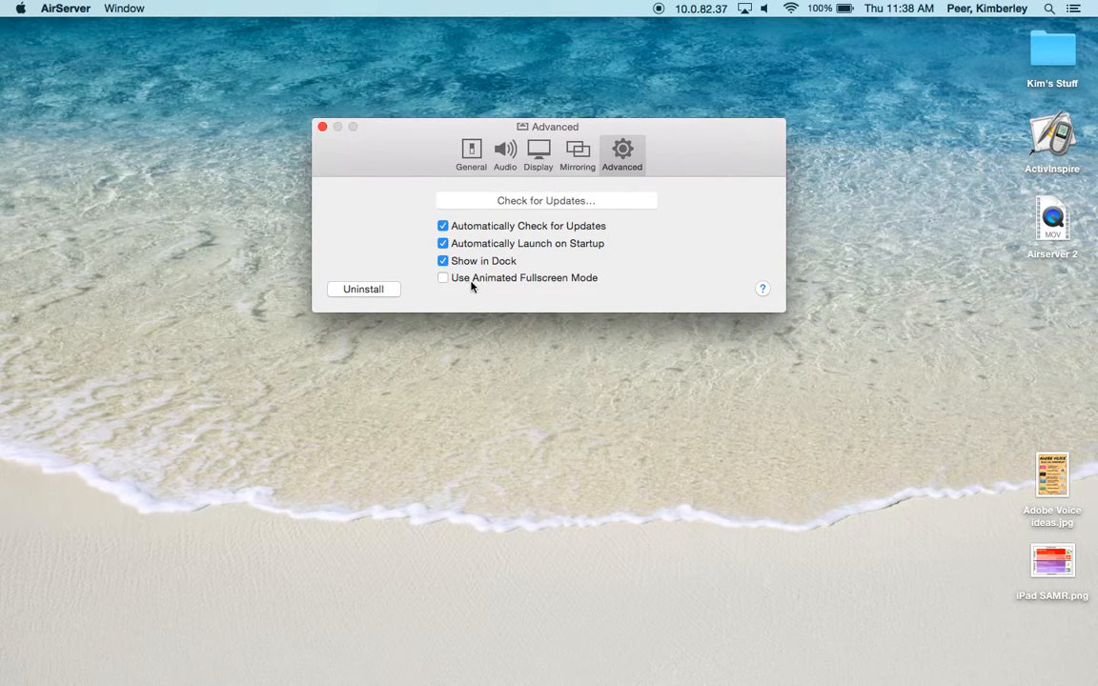
mouse_move(473, 286)
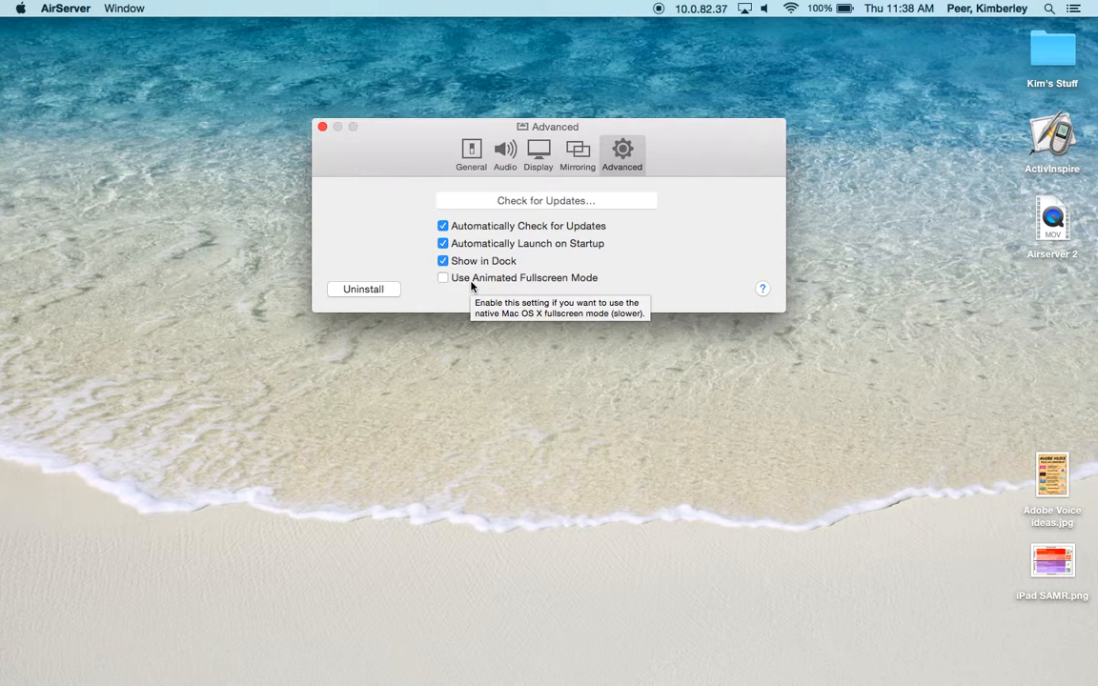
mouse_move(423, 301)
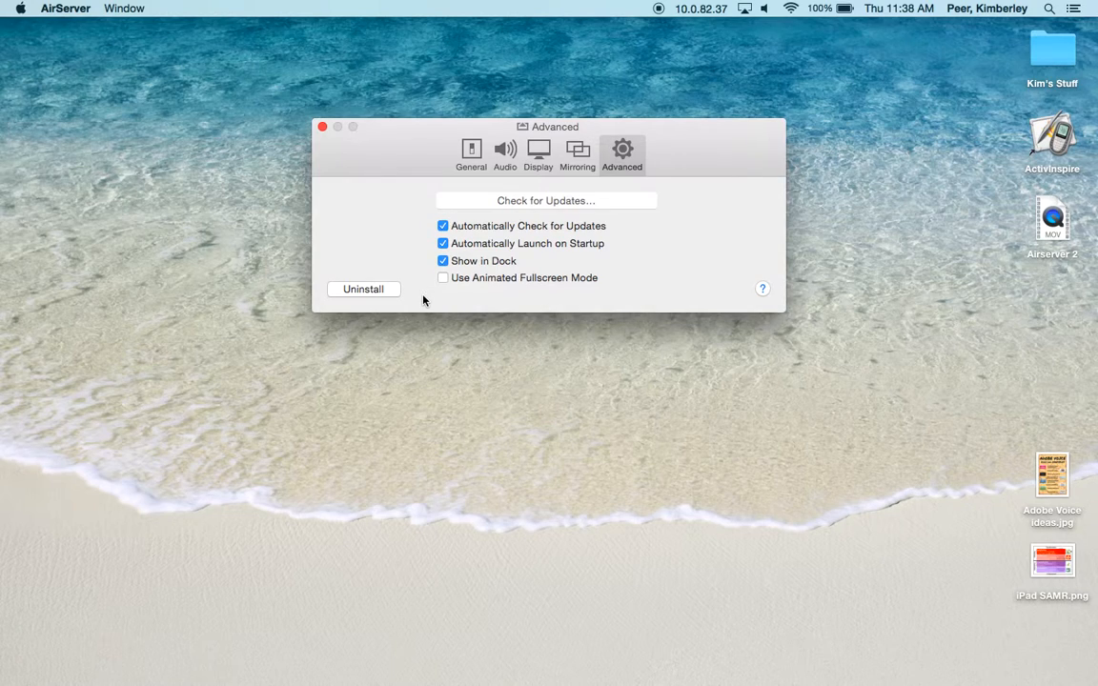
mouse_move(405, 303)
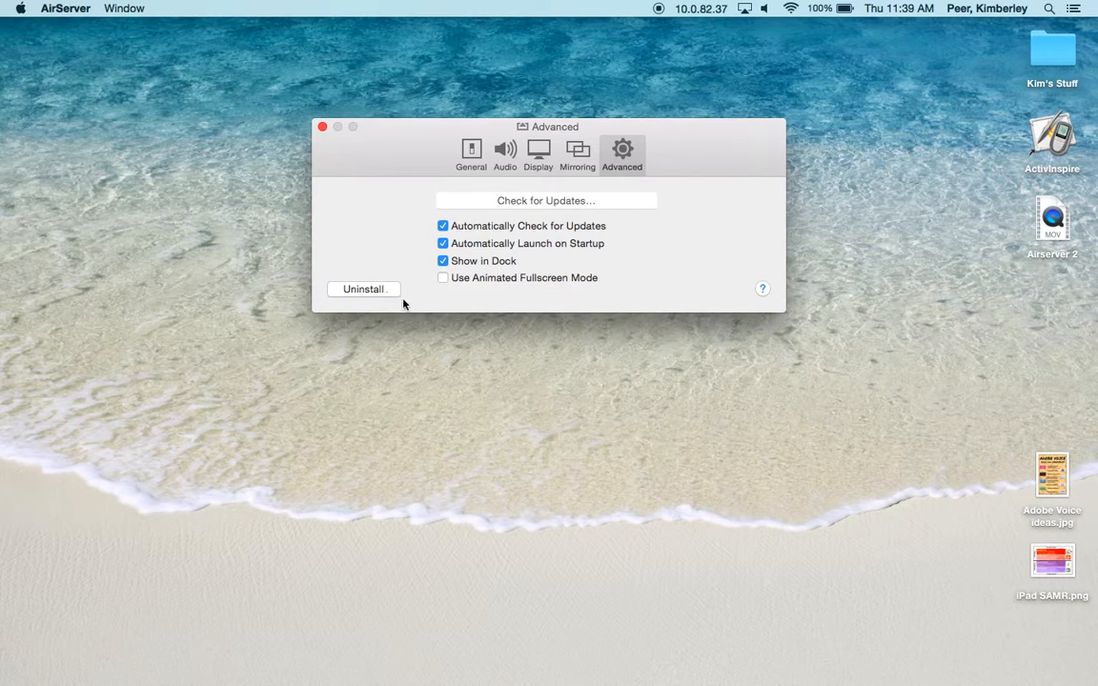
mouse_move(556, 296)
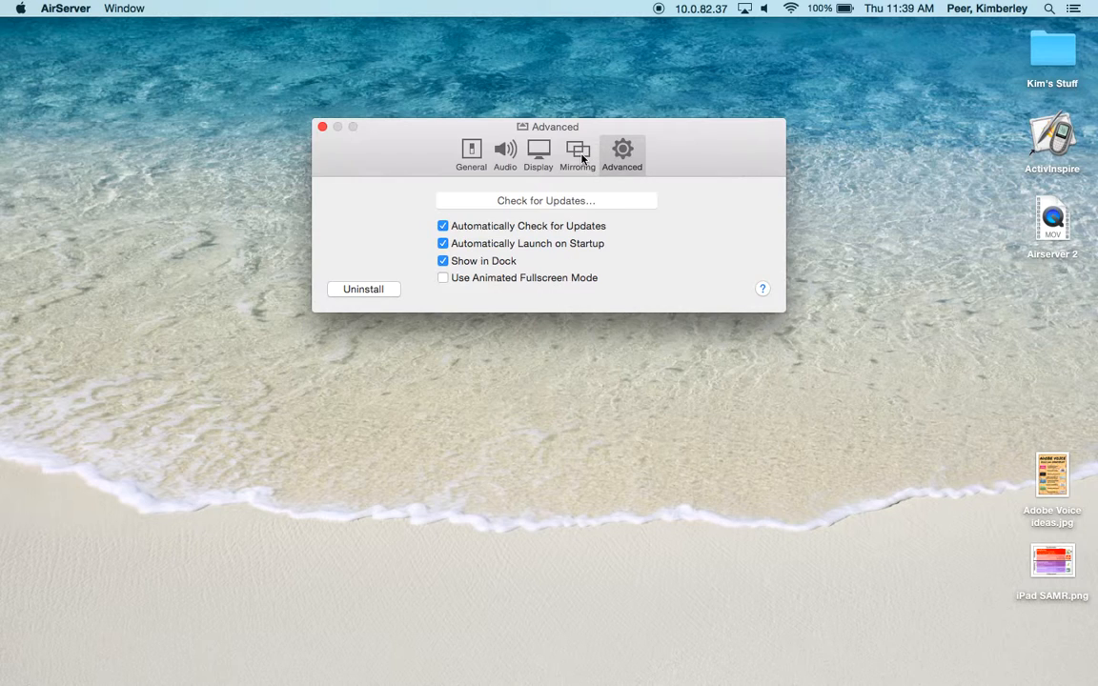
Enable Slow Network in the Mirroring preferences, keeping Retina – High Quality resolution
click(576, 152)
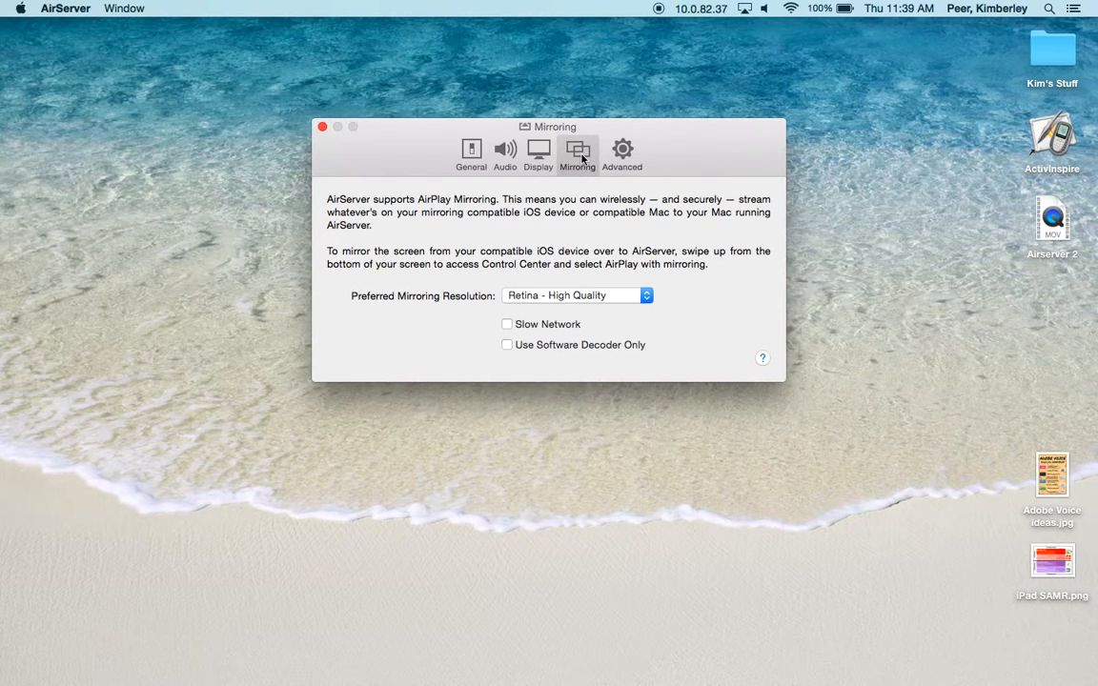
mouse_move(547, 303)
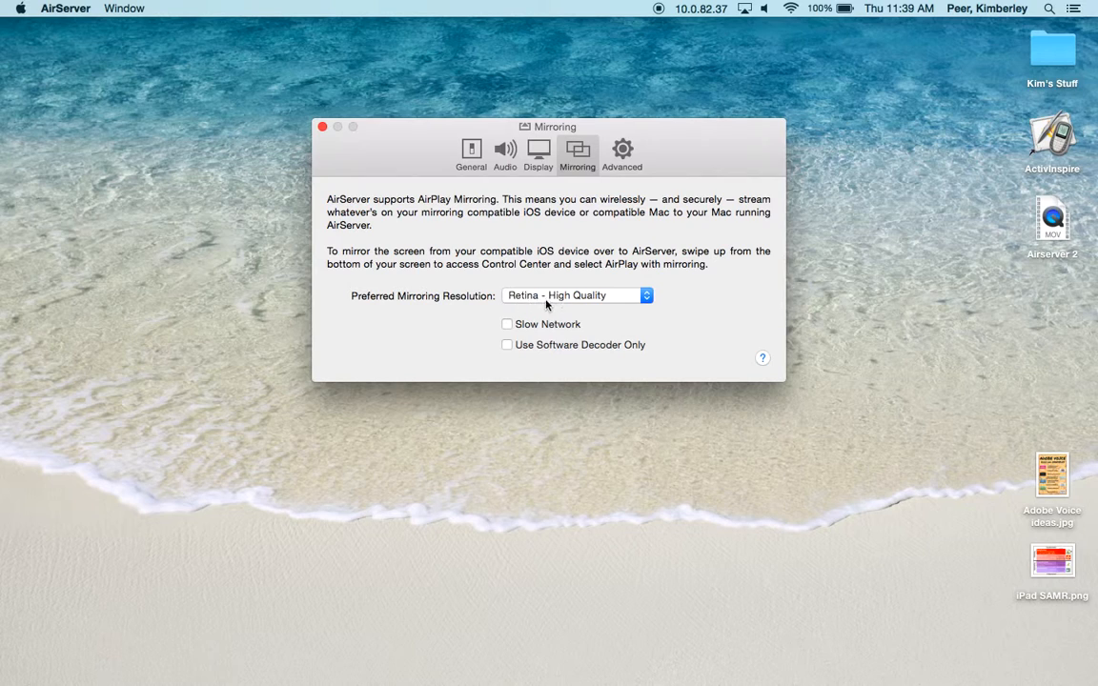
mouse_move(627, 306)
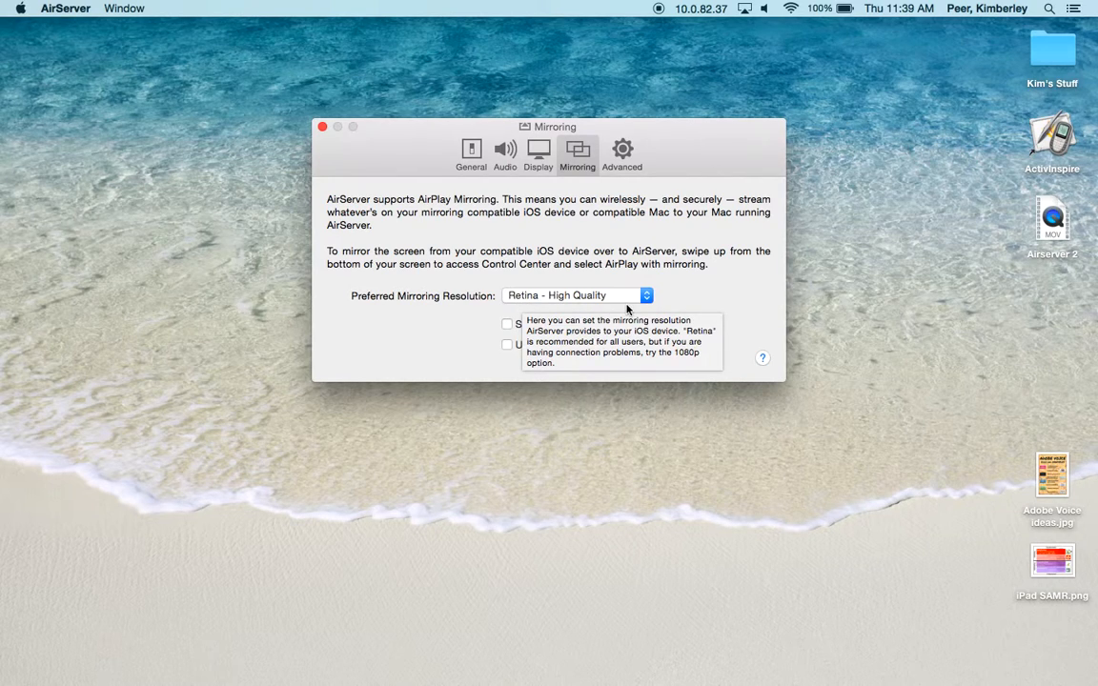
mouse_move(588, 334)
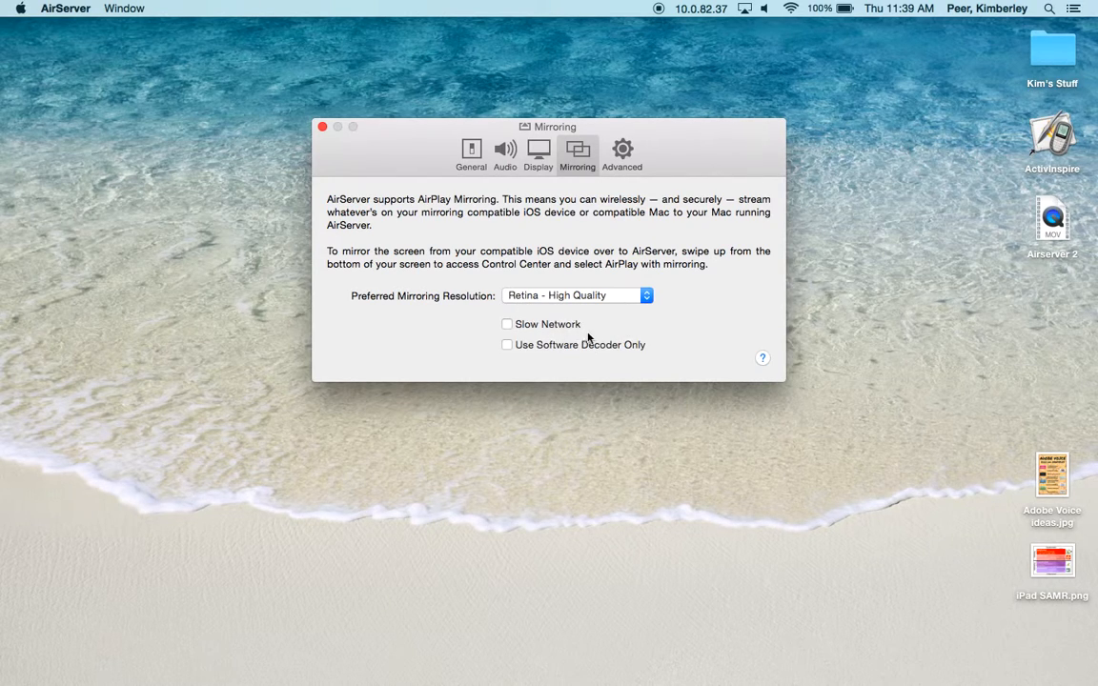
mouse_move(579, 324)
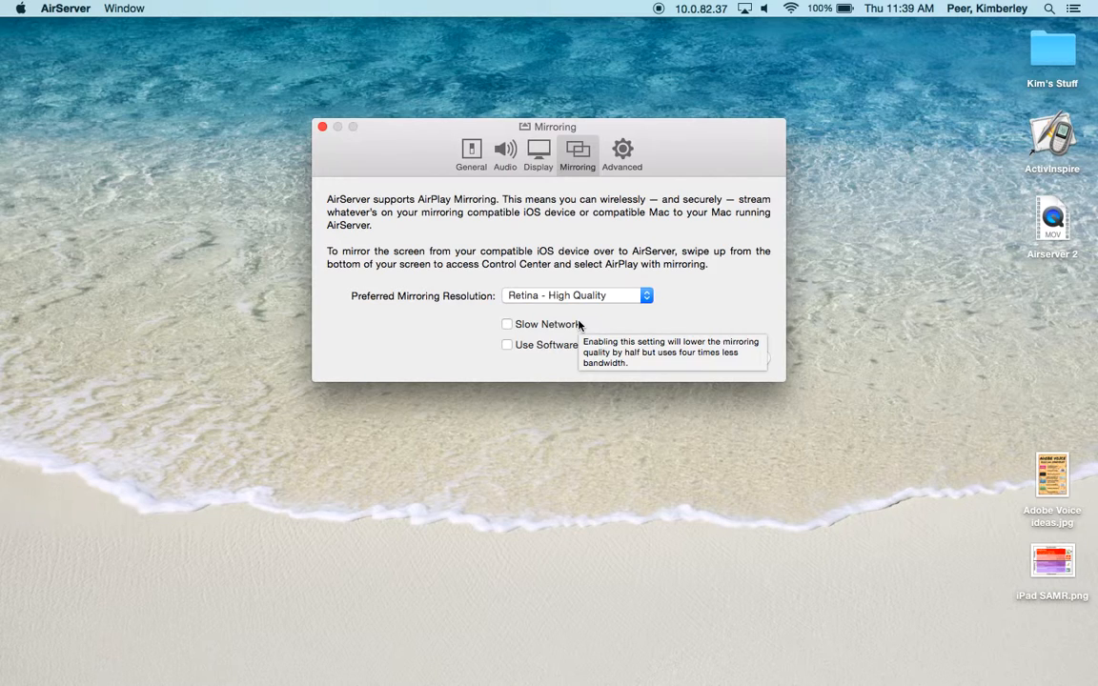
click(507, 324)
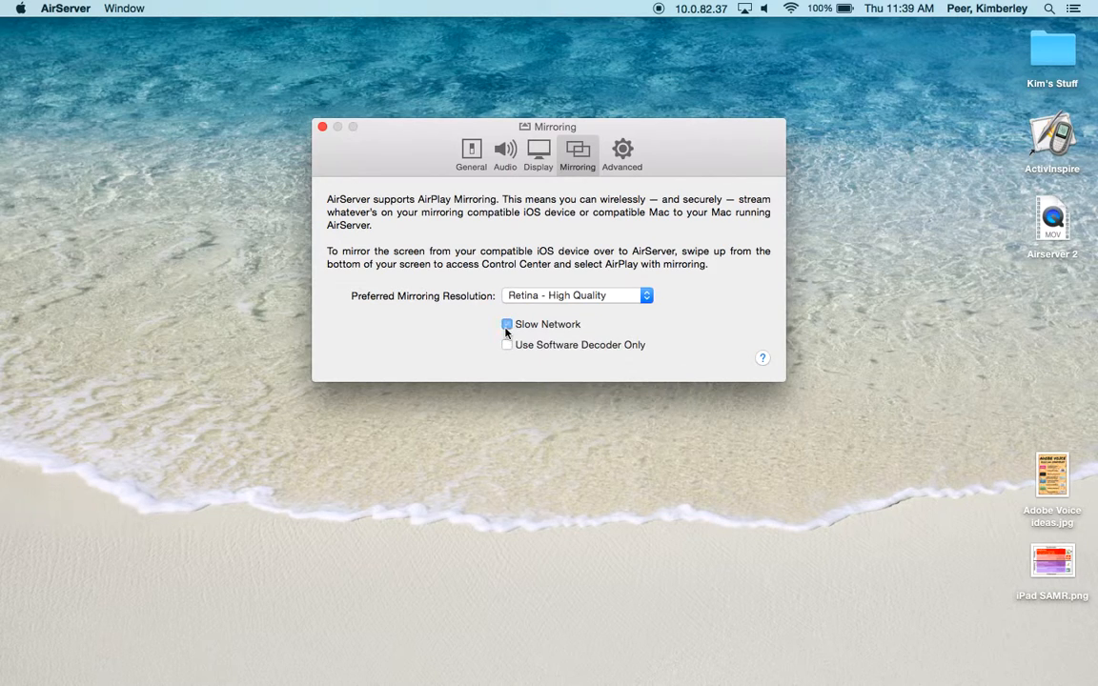
click(507, 324)
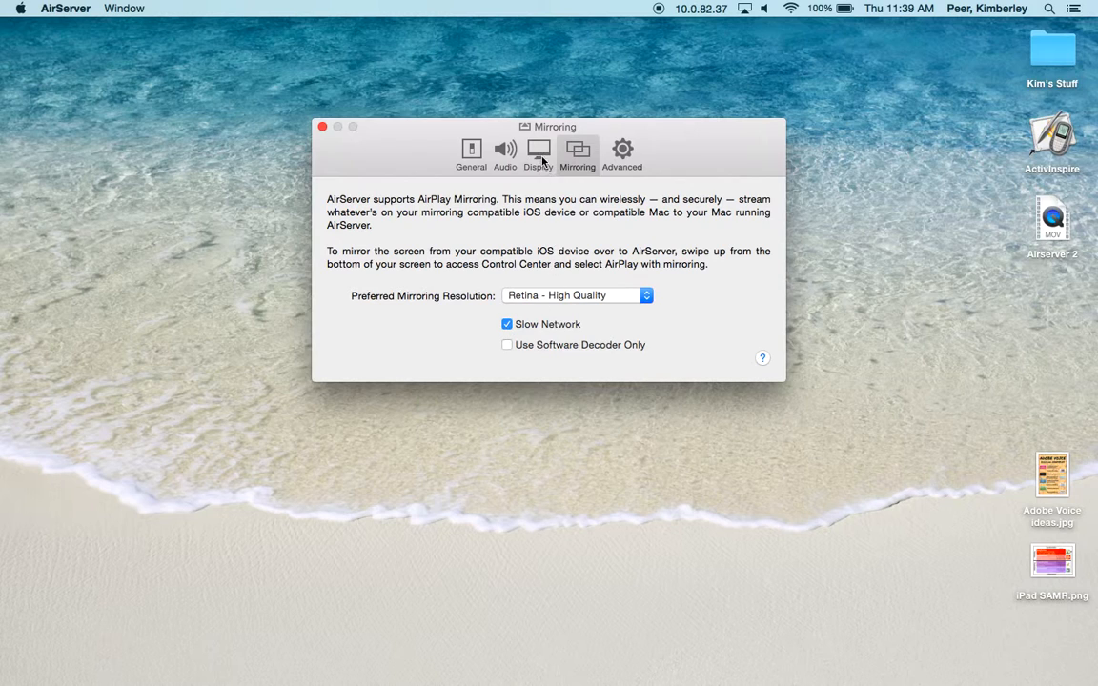
Review the Display and Audio settings, then return to General with computer name and WiFi
click(537, 152)
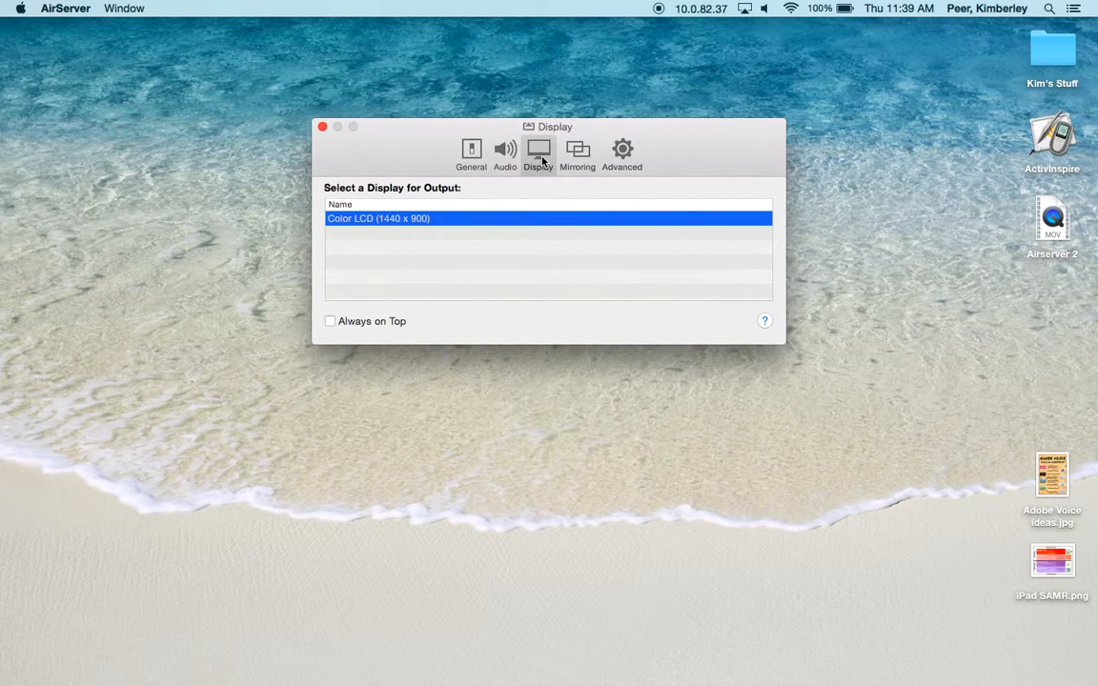
mouse_move(515, 175)
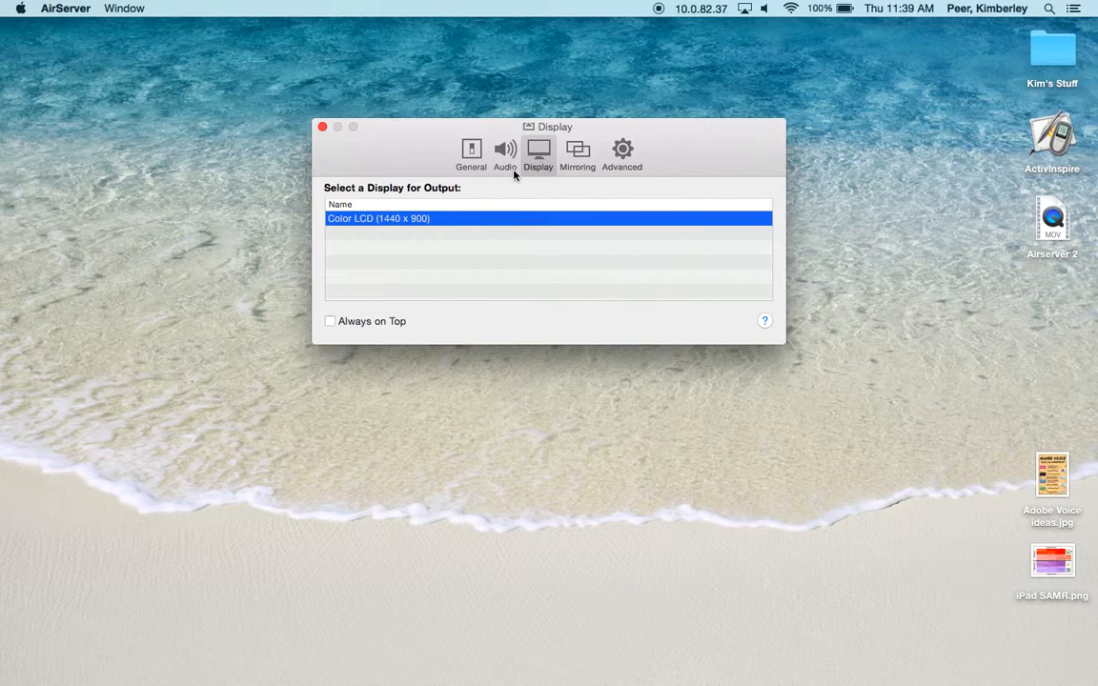
mouse_move(469, 208)
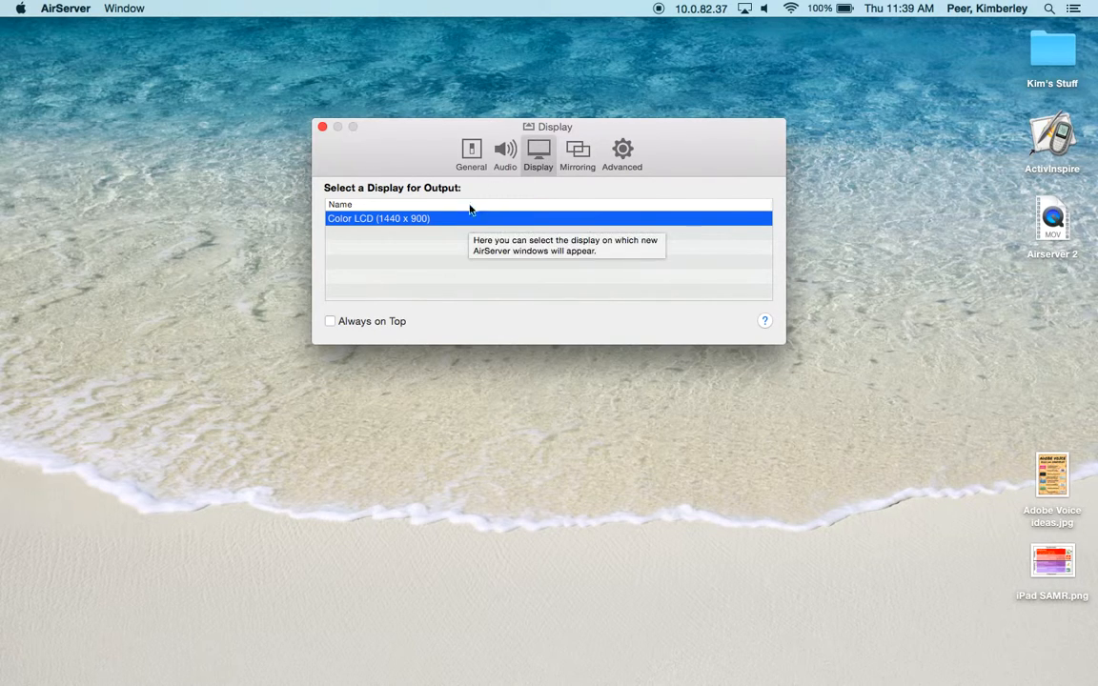
click(503, 153)
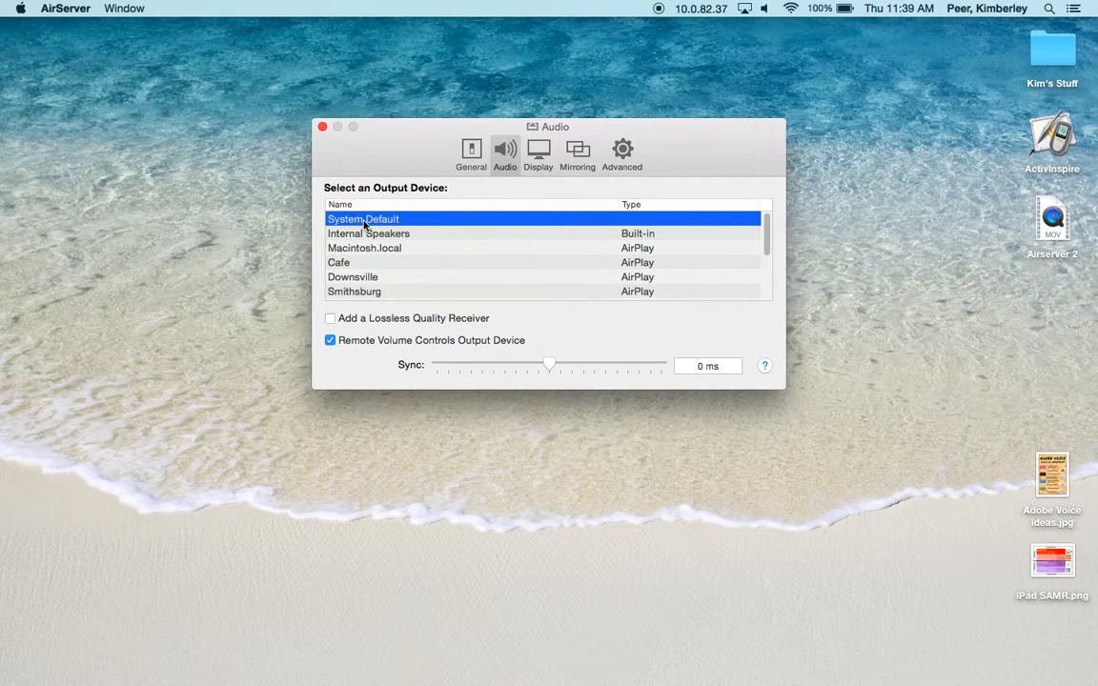
click(471, 153)
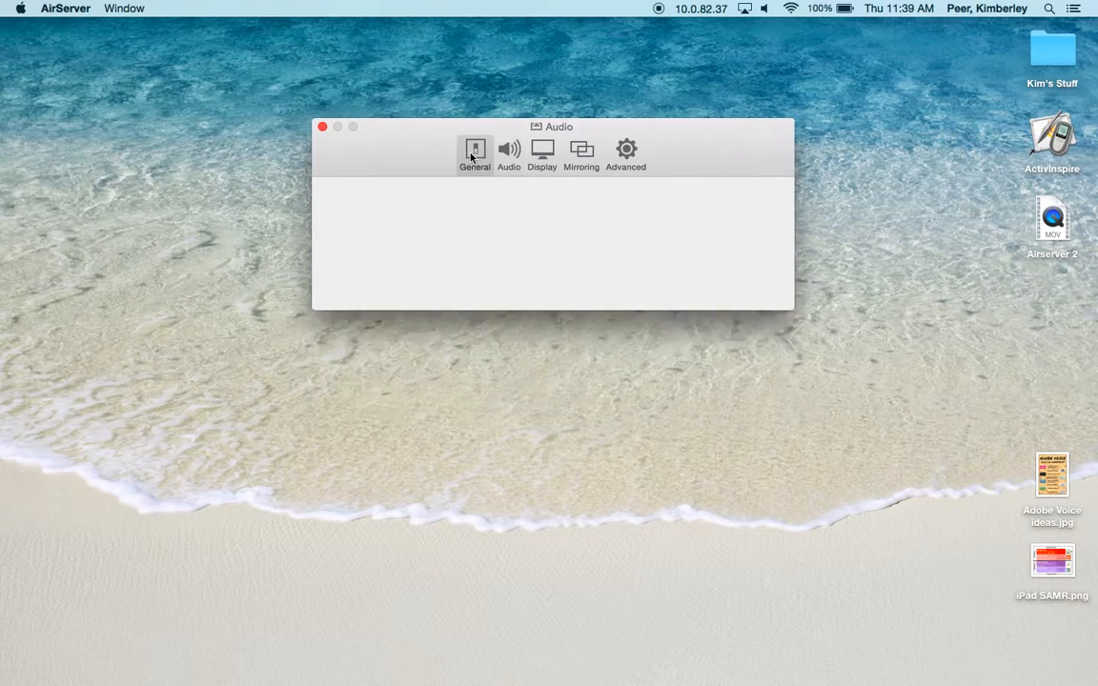
click(472, 153)
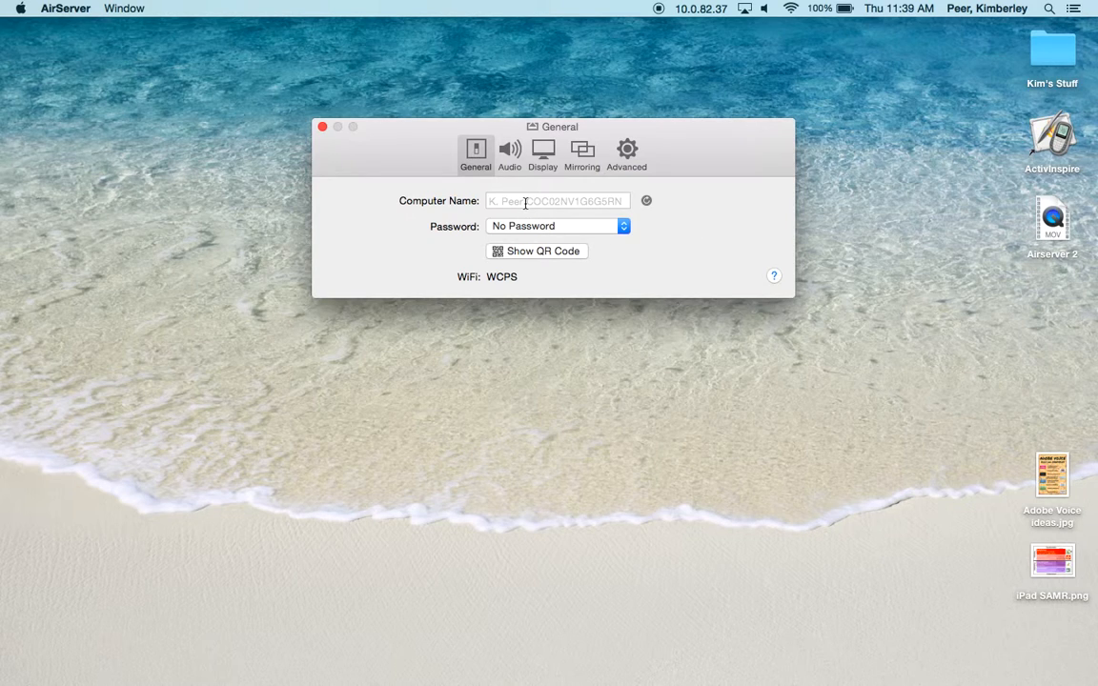
mouse_move(526, 200)
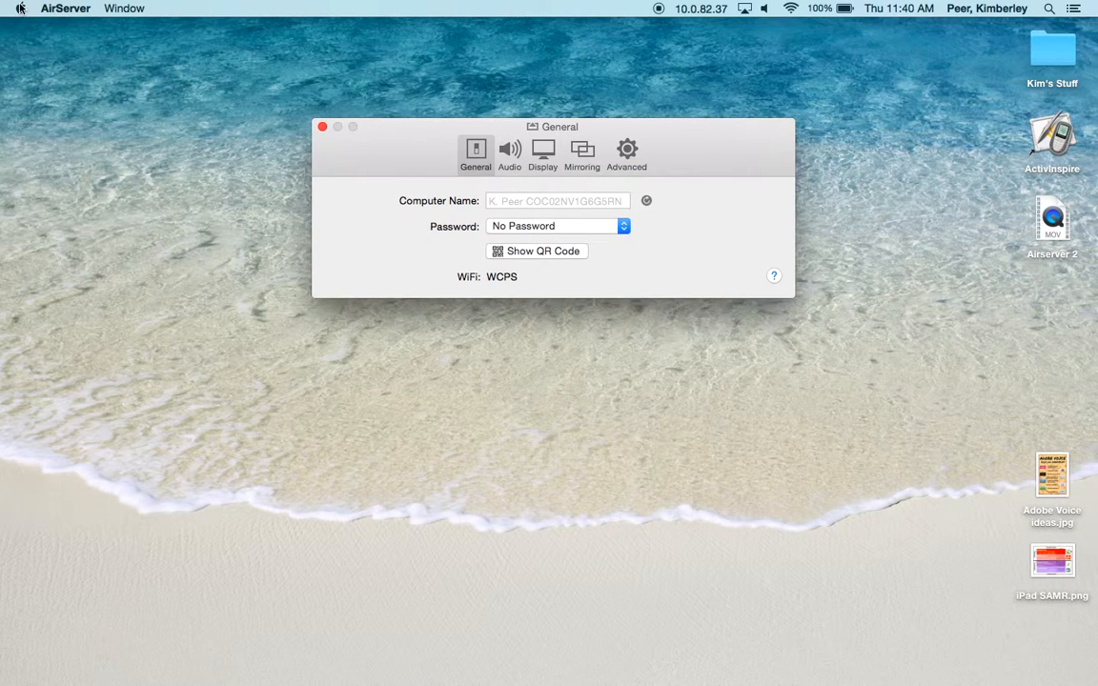
Check the computer's network name in System Preferences' Sharing pane, then close it
click(21, 7)
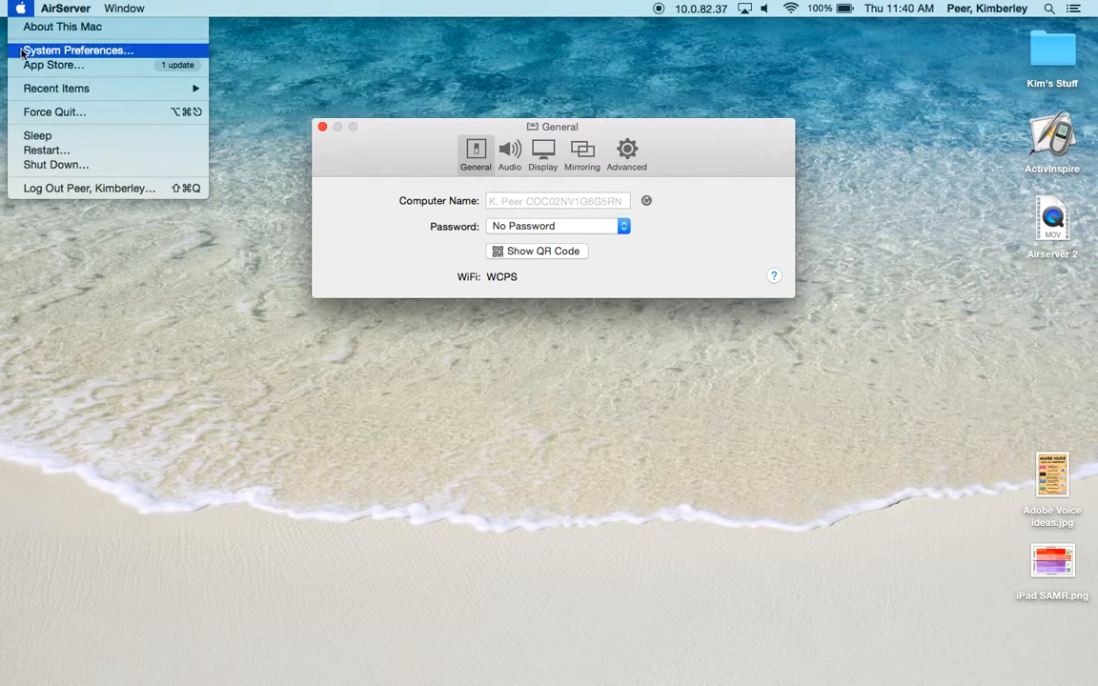
click(80, 50)
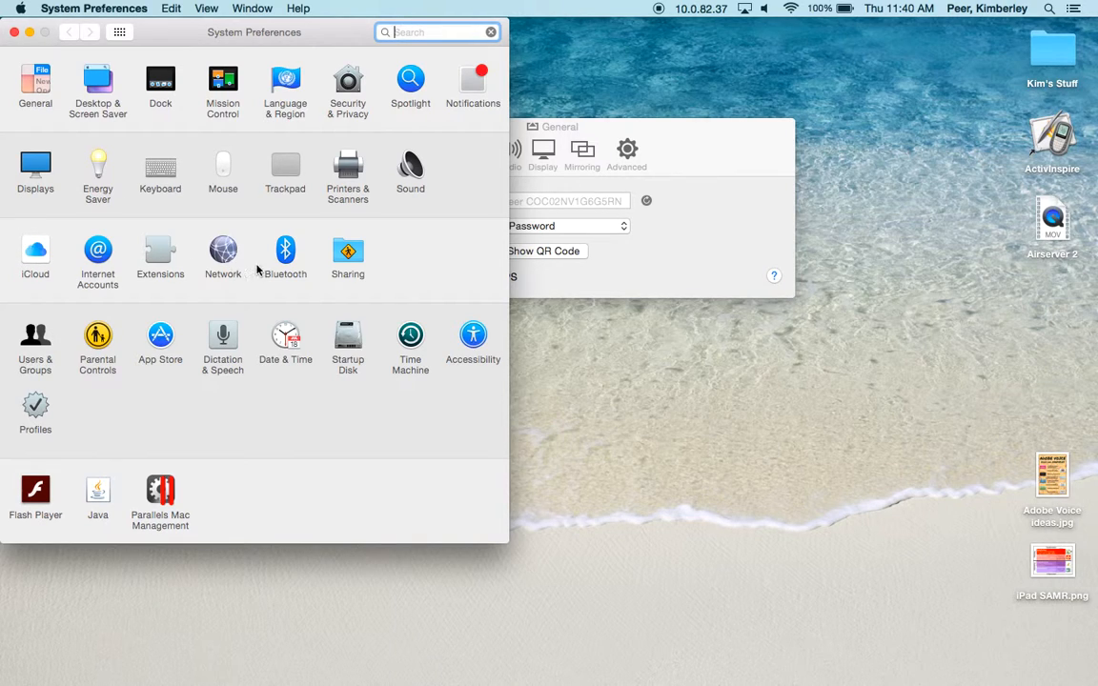
click(347, 255)
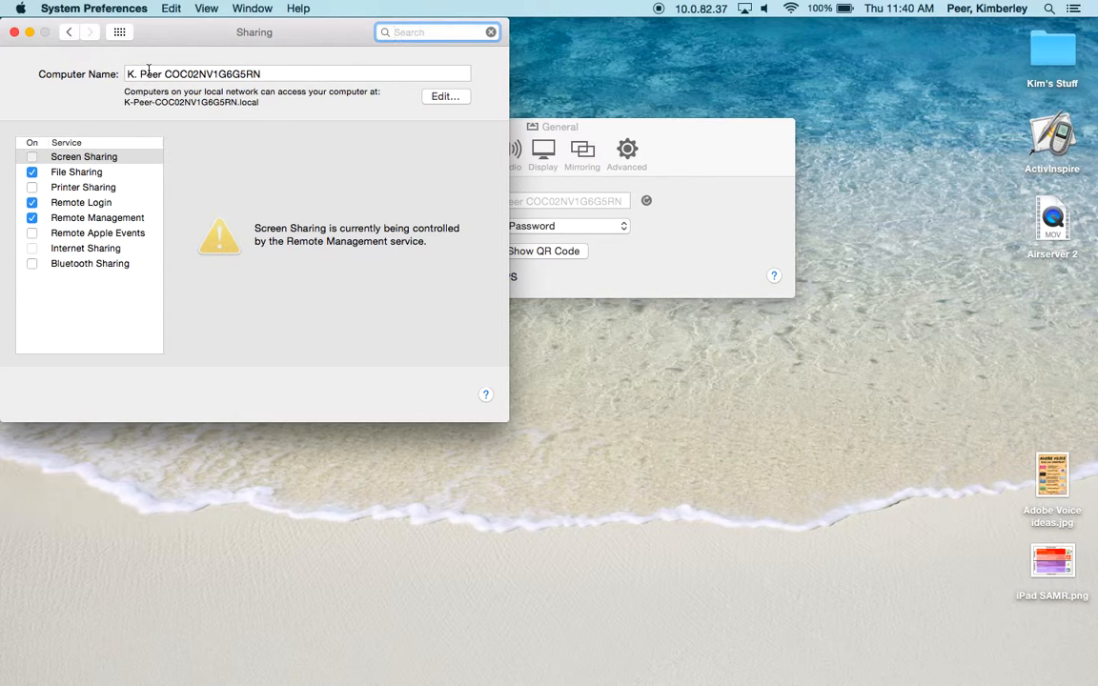
click(436, 32)
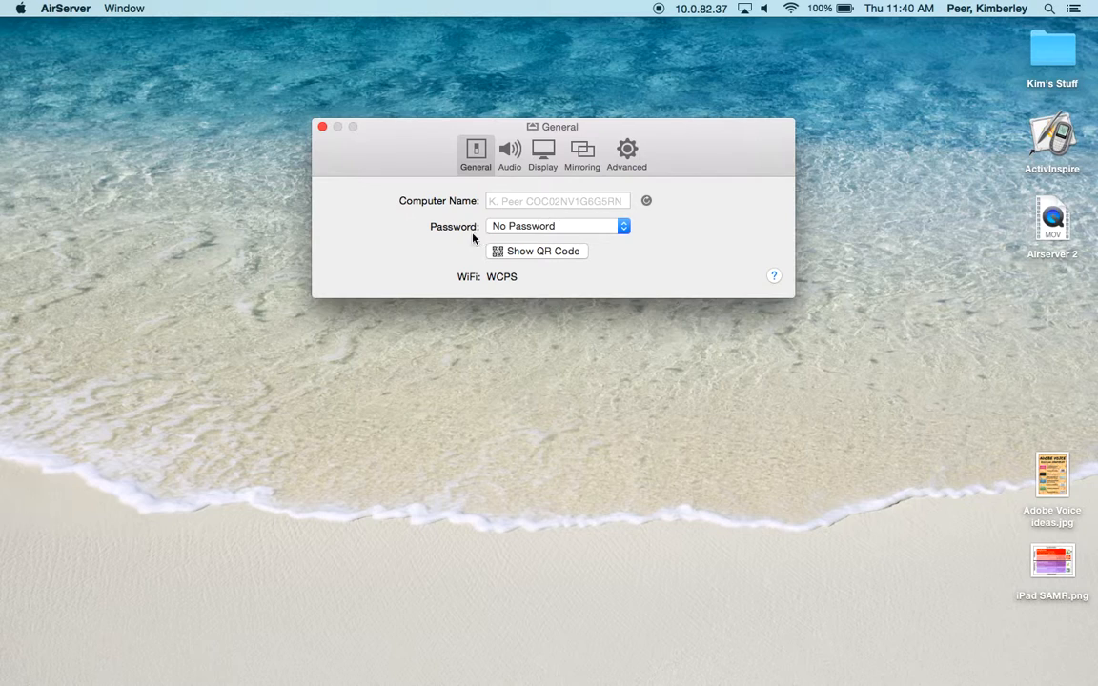
mouse_move(533, 233)
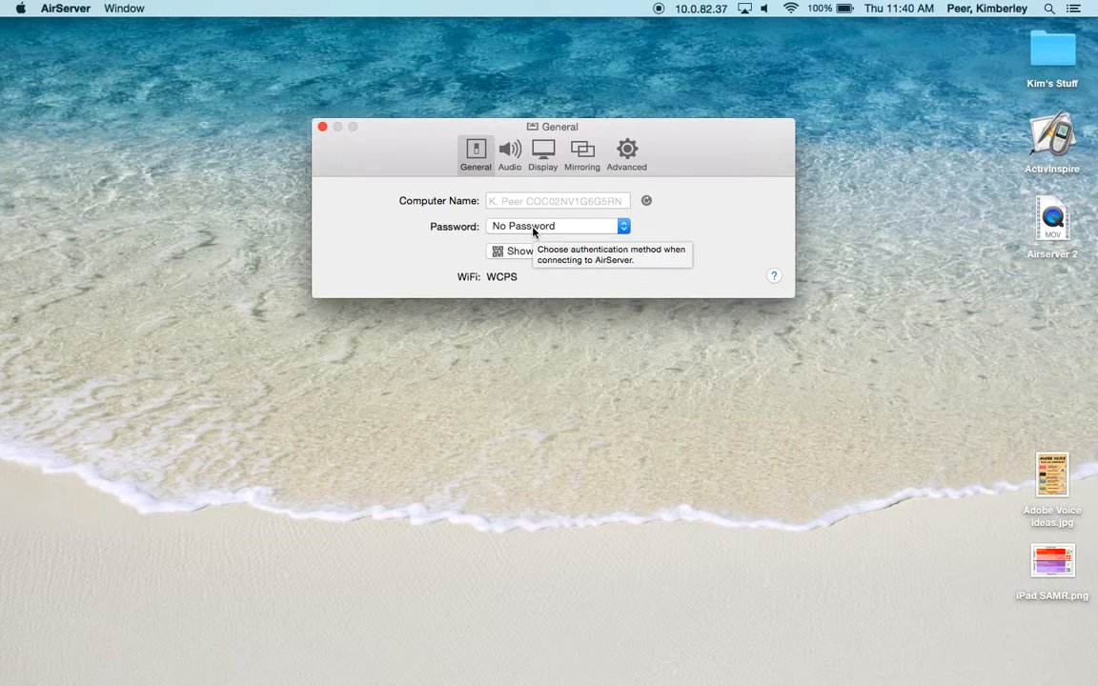
Cycle the password through fixed password and Onscreen Code, settling on Ask me
click(556, 225)
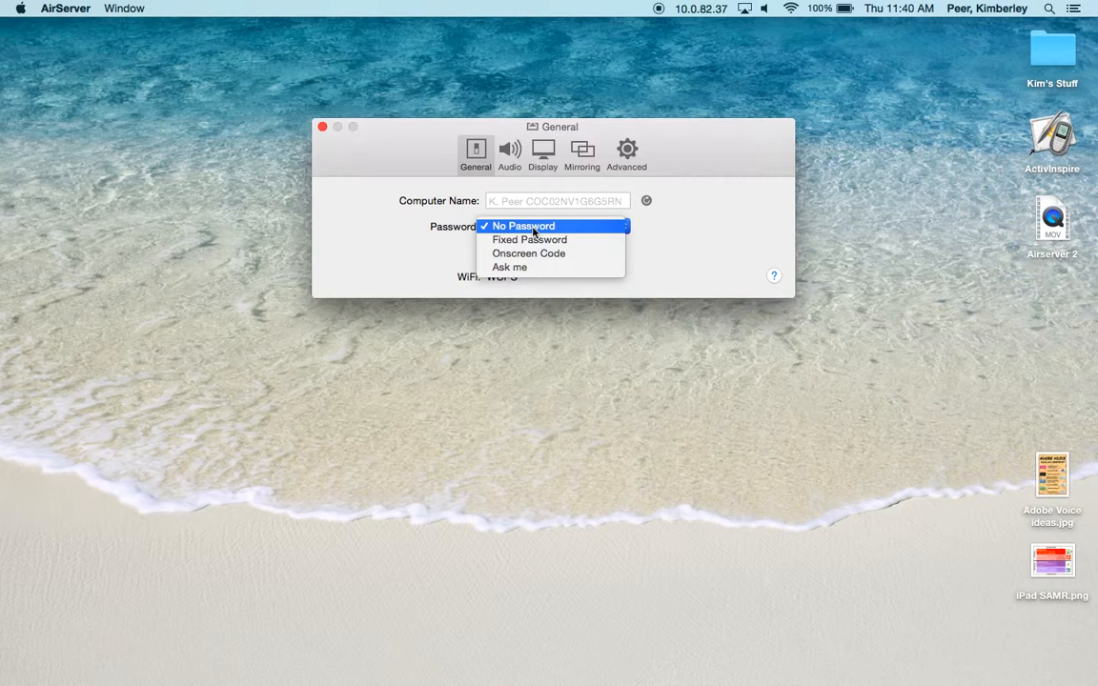
mouse_move(517, 240)
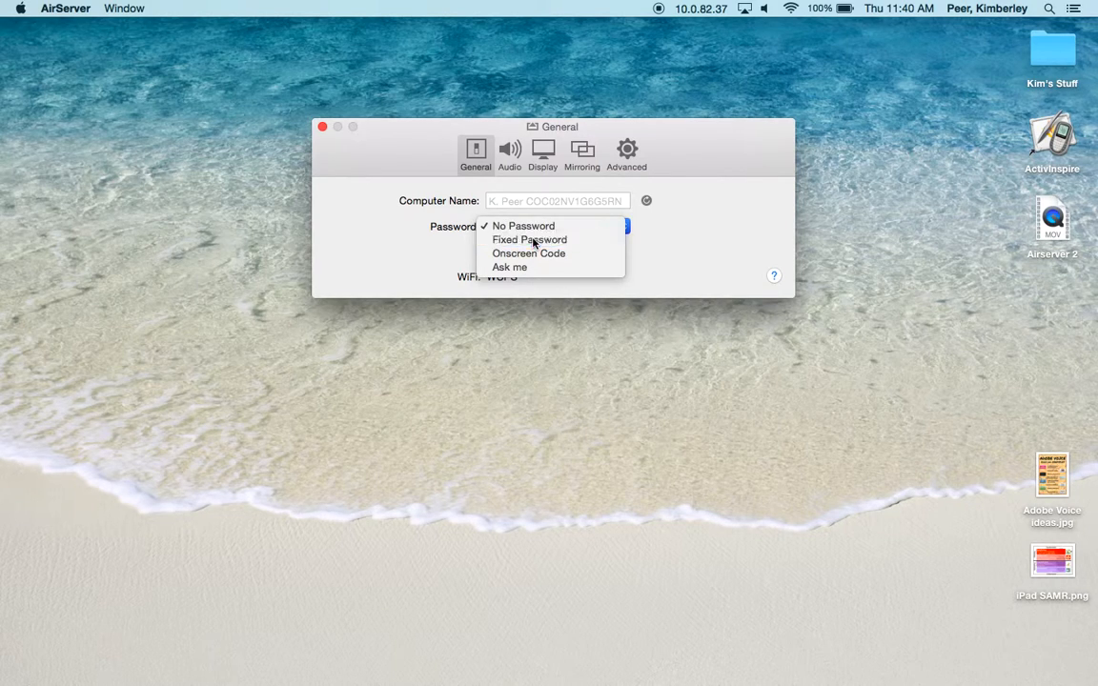
click(530, 240)
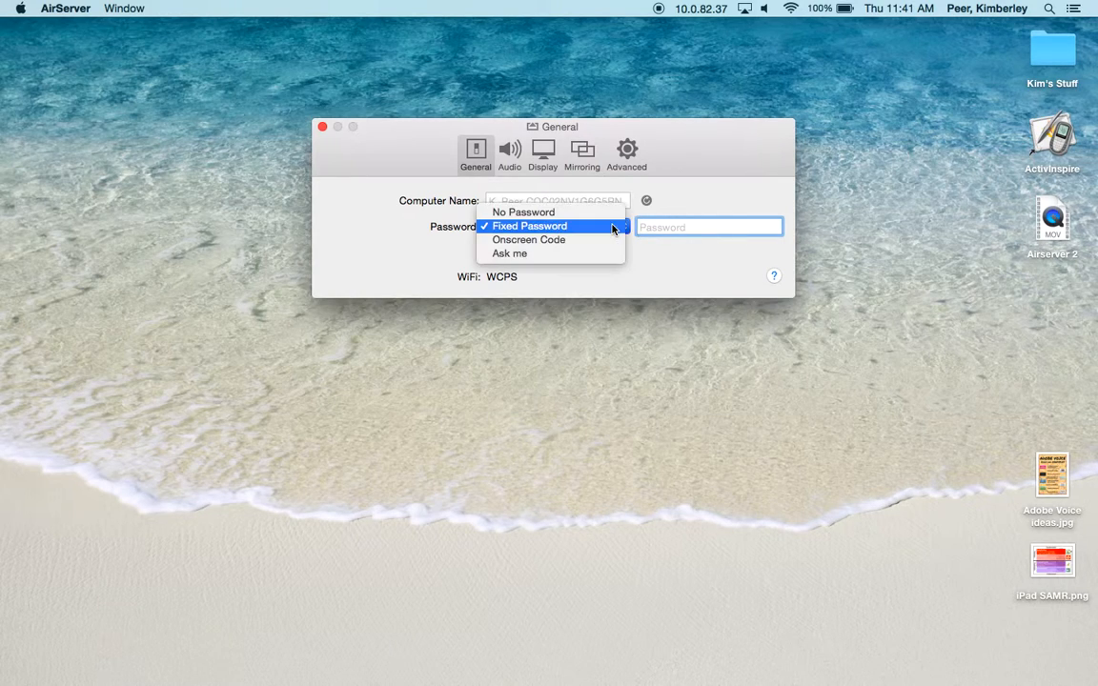
click(528, 240)
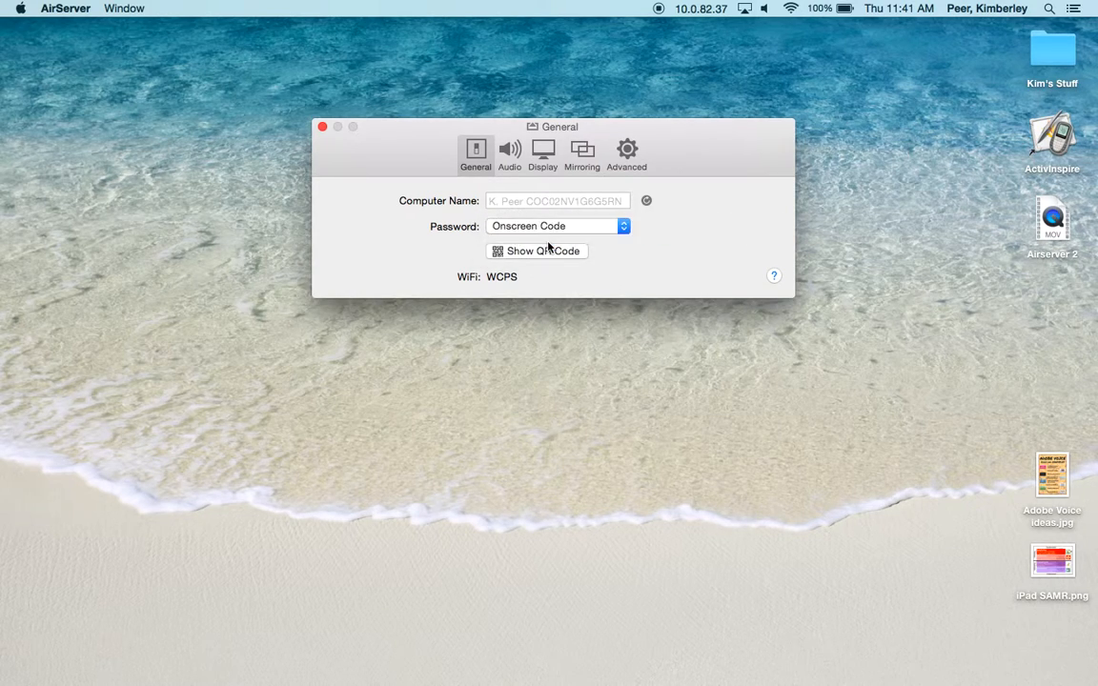
mouse_move(576, 232)
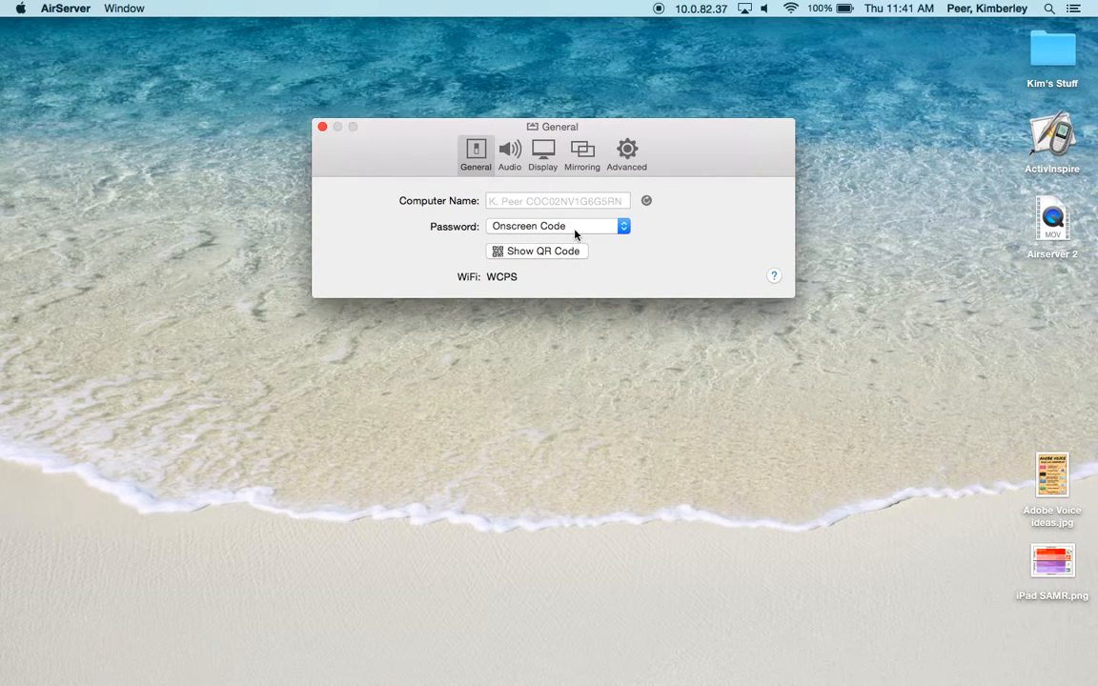
click(557, 225)
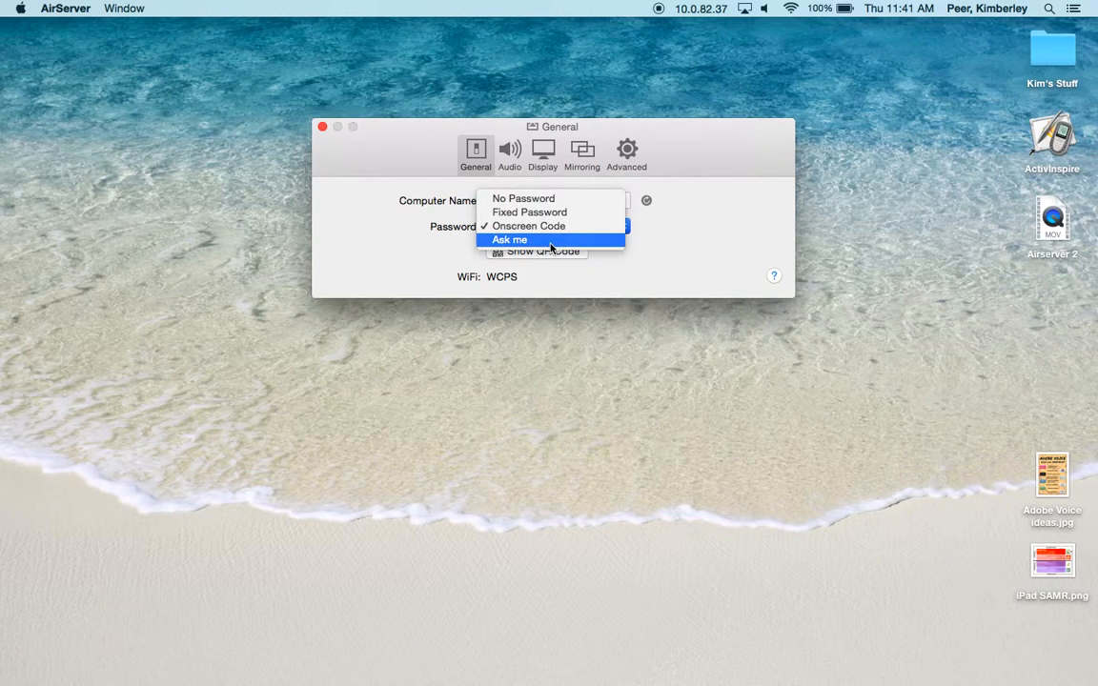
click(511, 240)
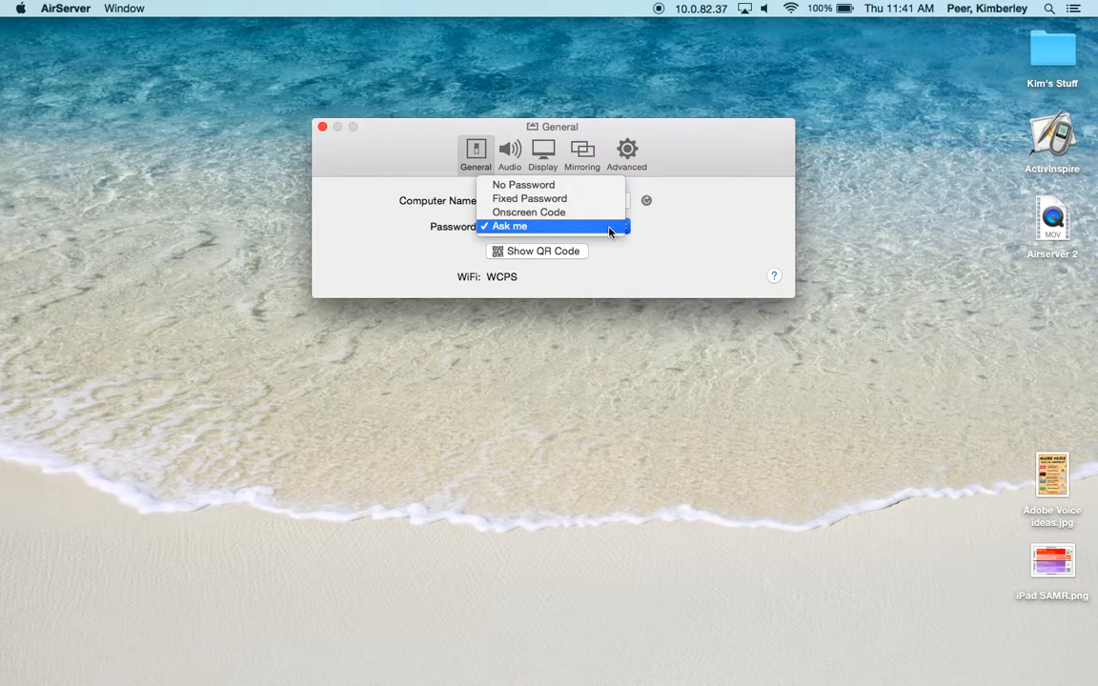
mouse_move(524, 183)
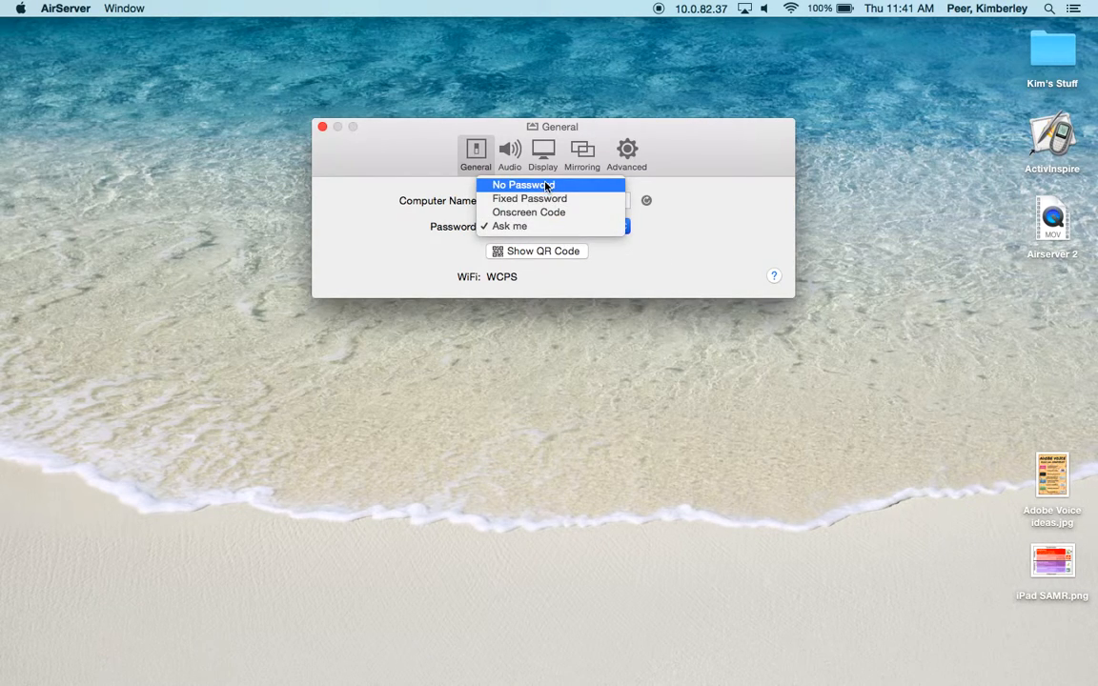
mouse_move(549, 198)
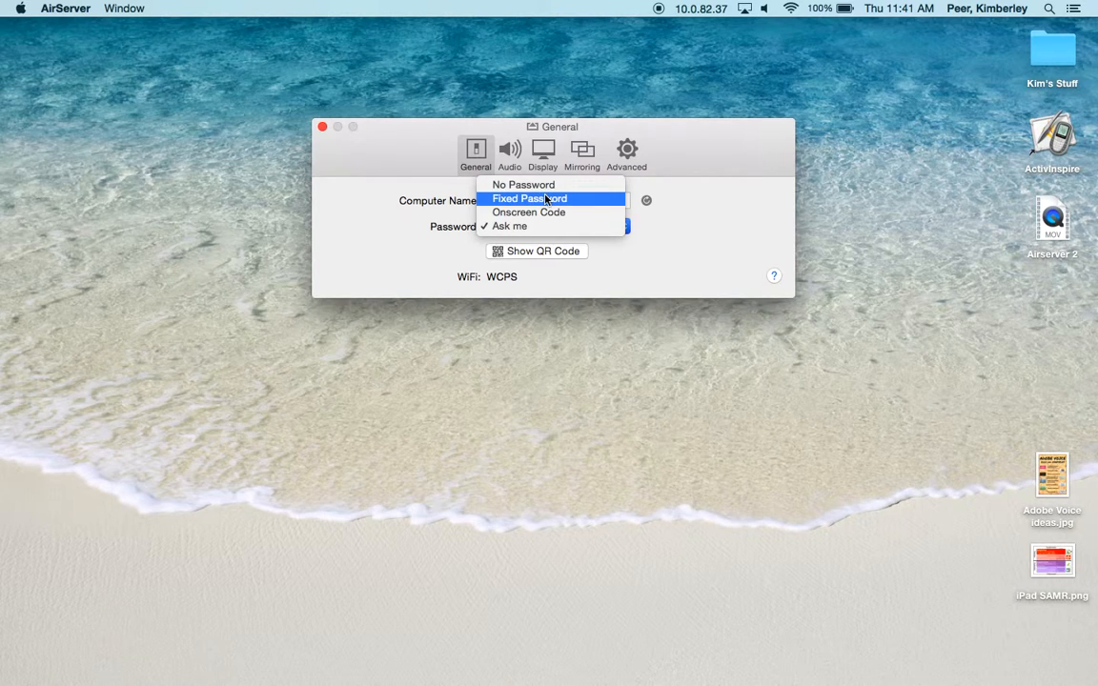
click(511, 225)
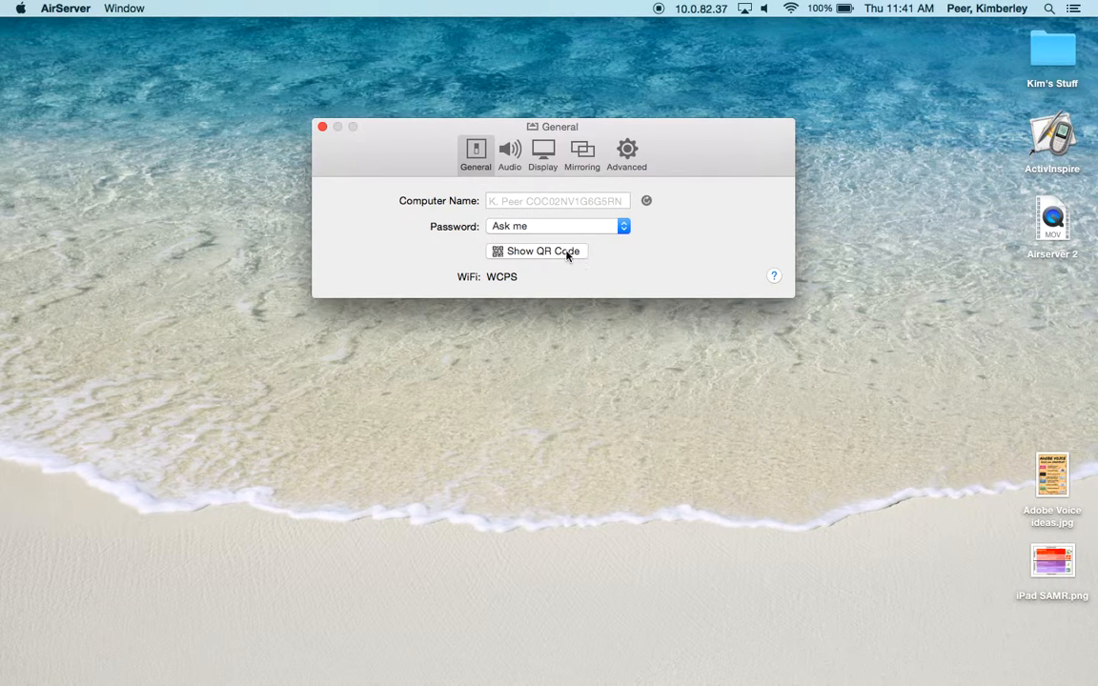
Display the QR code for connecting via the AirServer Connect app
click(537, 251)
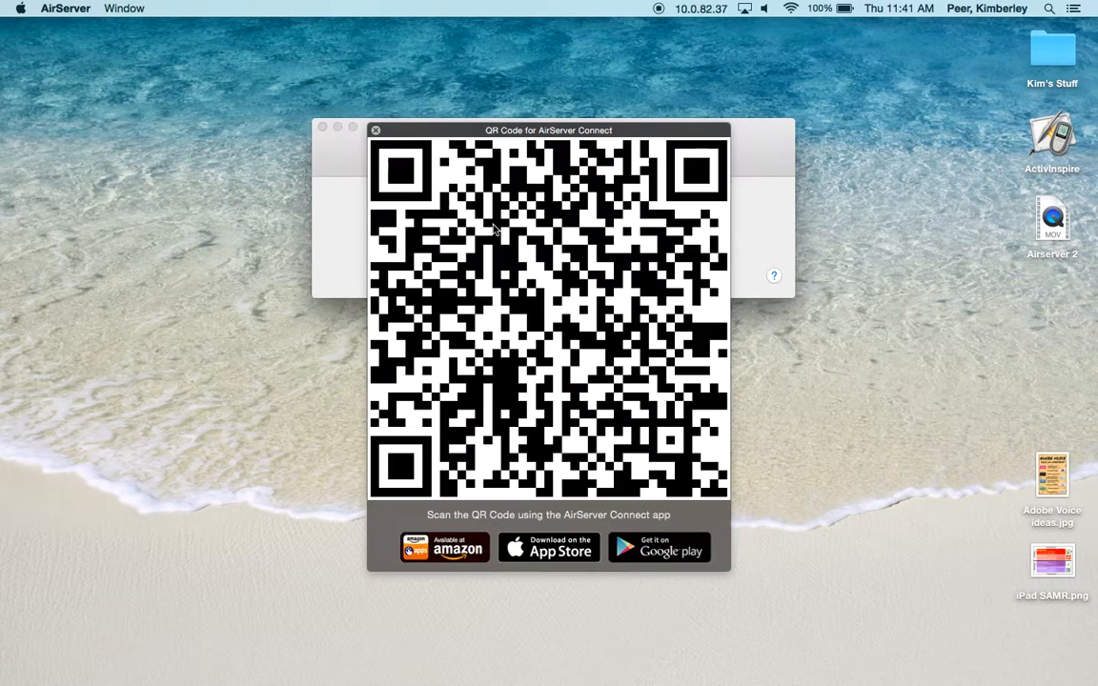
mouse_move(505, 188)
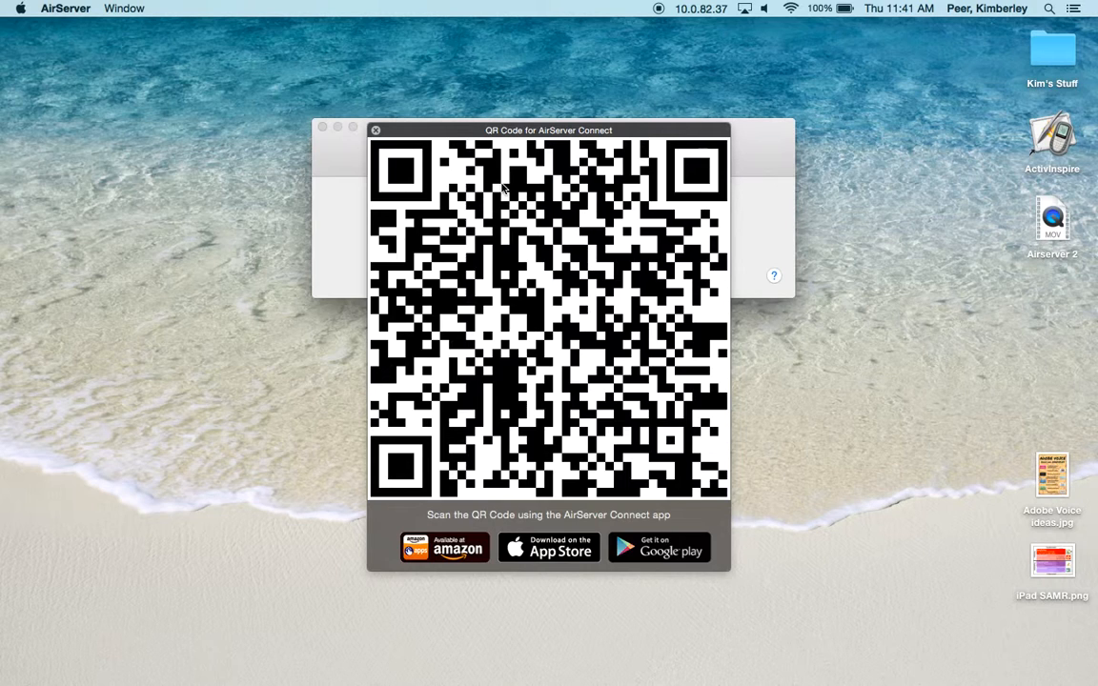
mouse_move(378, 134)
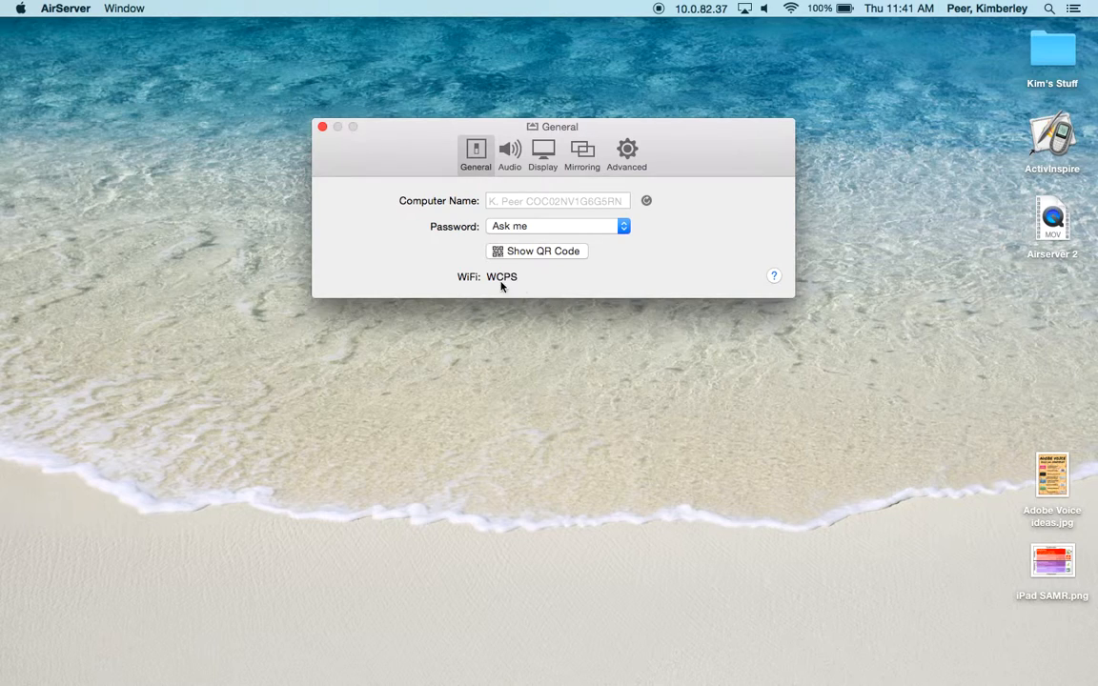
mouse_move(507, 290)
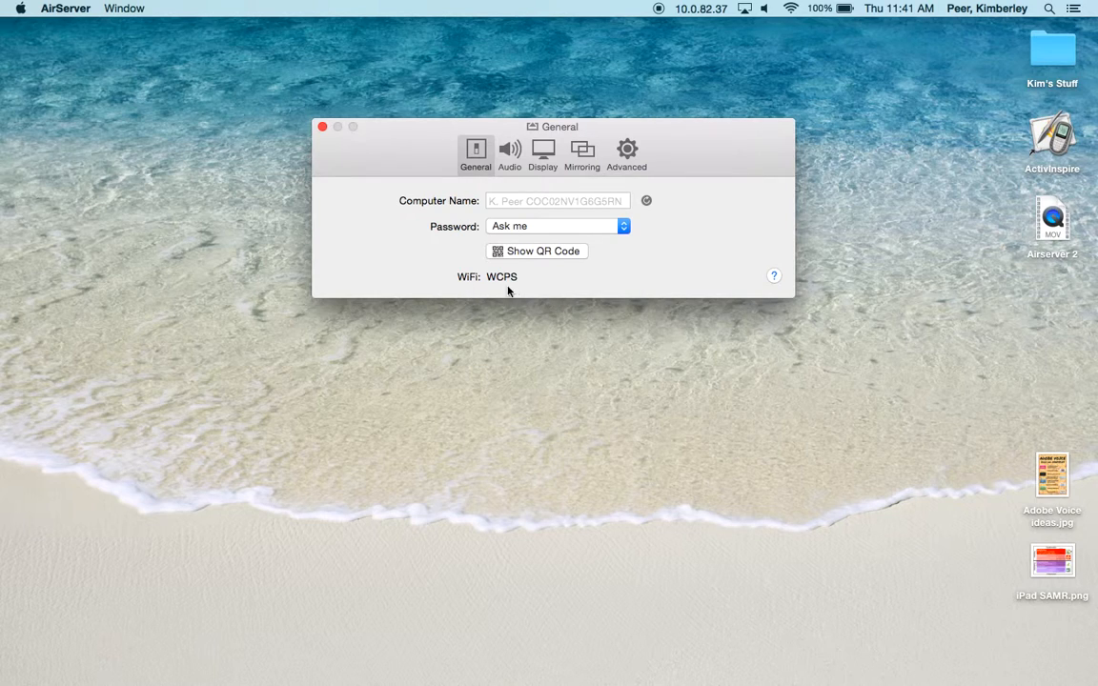
mouse_move(515, 288)
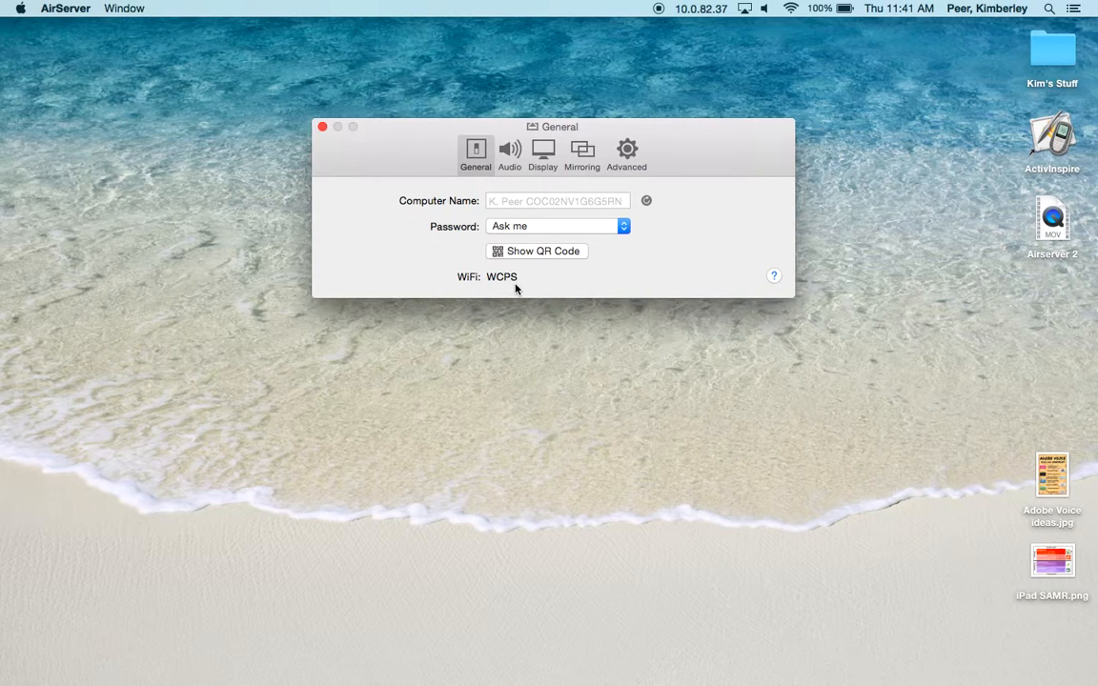
mouse_move(538, 286)
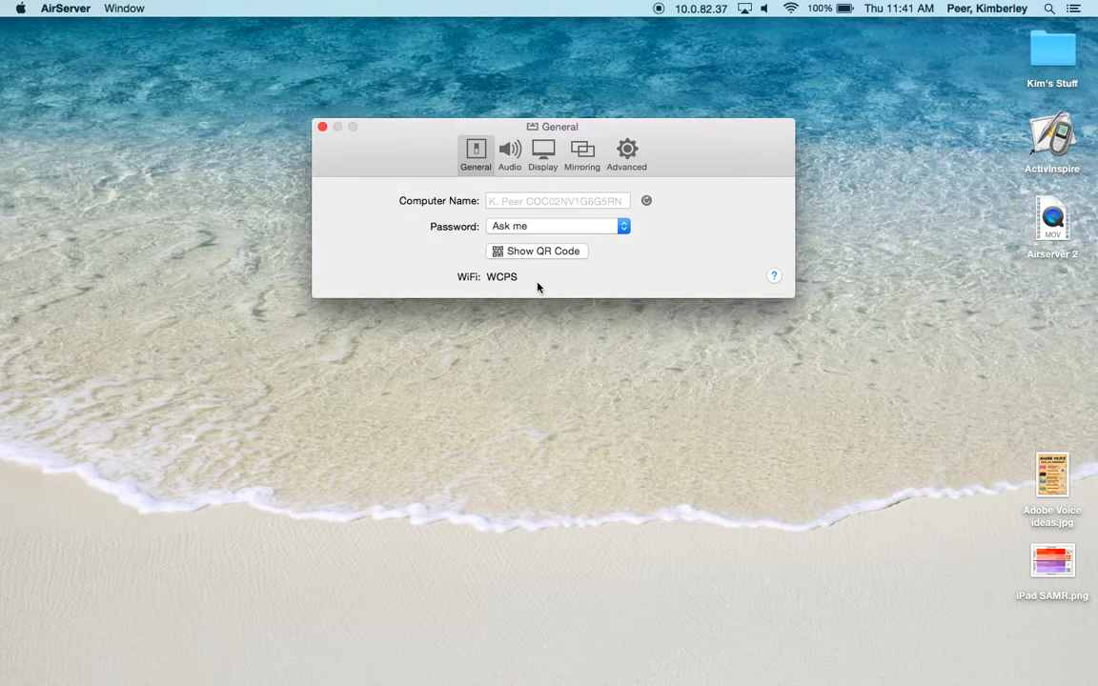
mouse_move(561, 284)
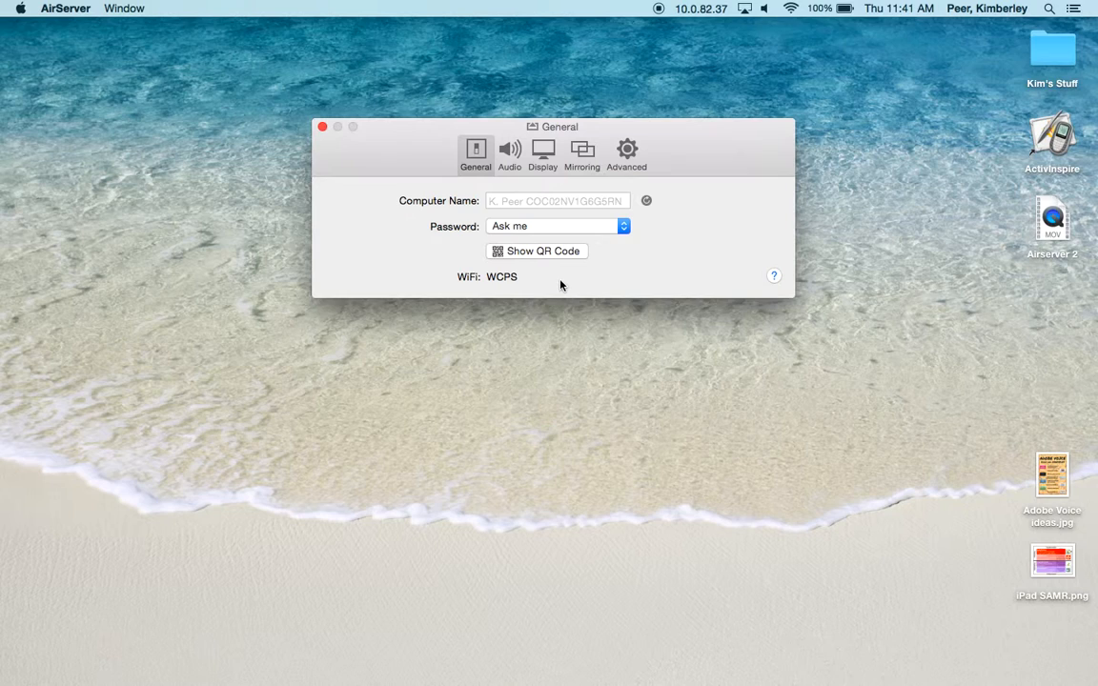
mouse_move(505, 286)
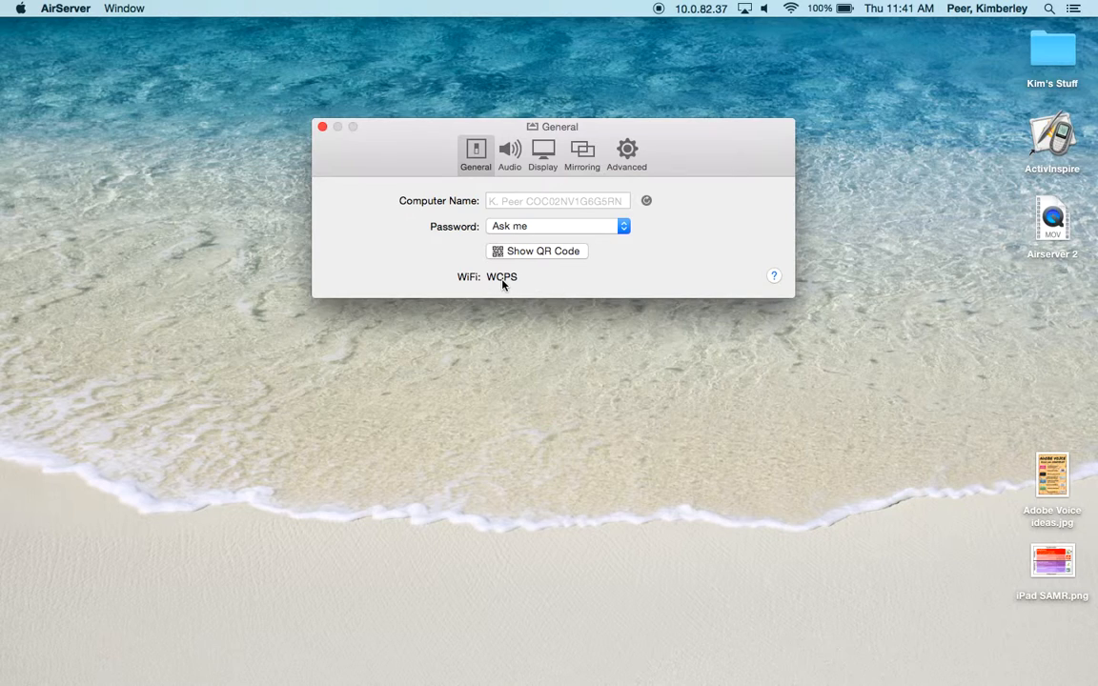
mouse_move(635, 302)
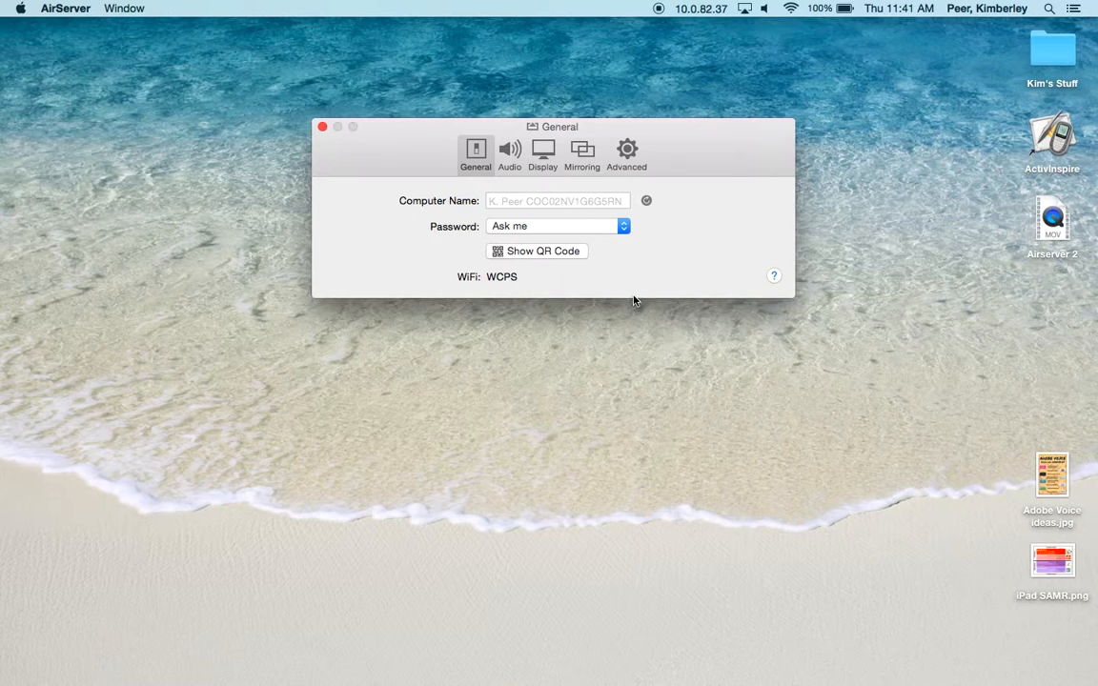
mouse_move(552, 295)
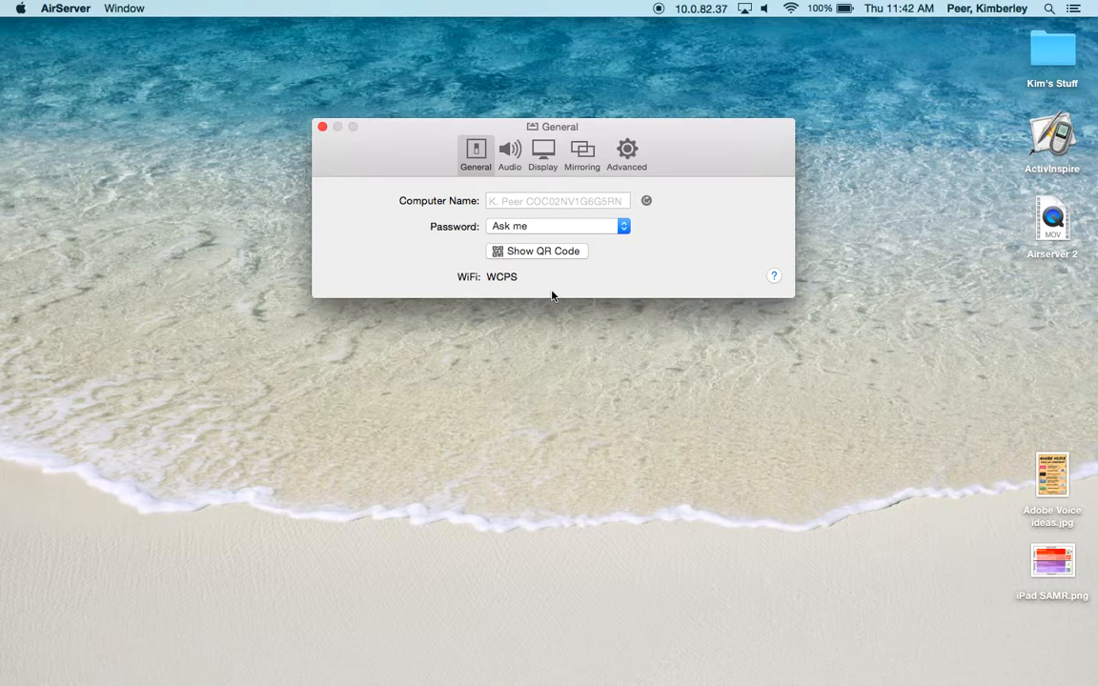
mouse_move(583, 282)
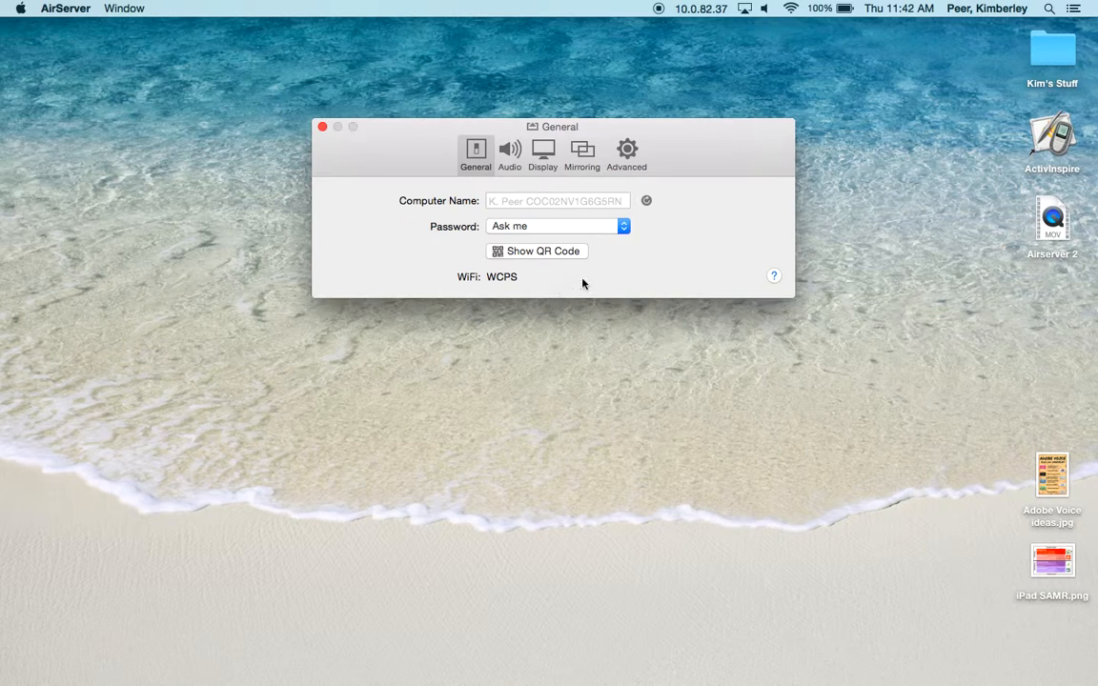
mouse_move(778, 280)
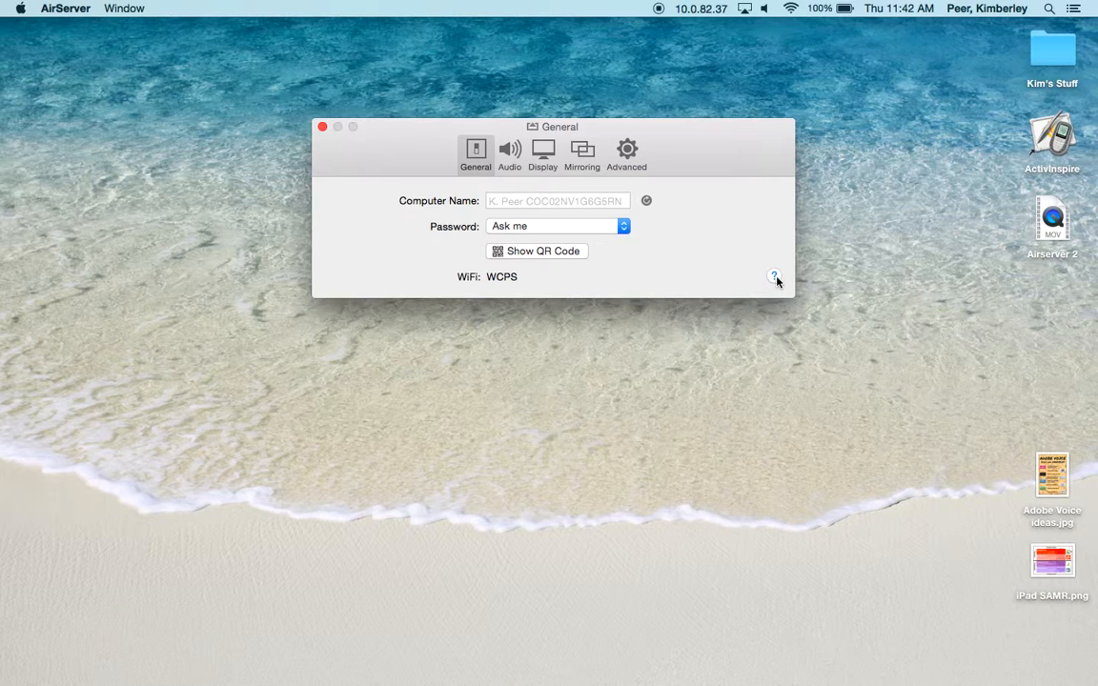
Bring up the General settings help, which switches focus to Chrome
click(763, 276)
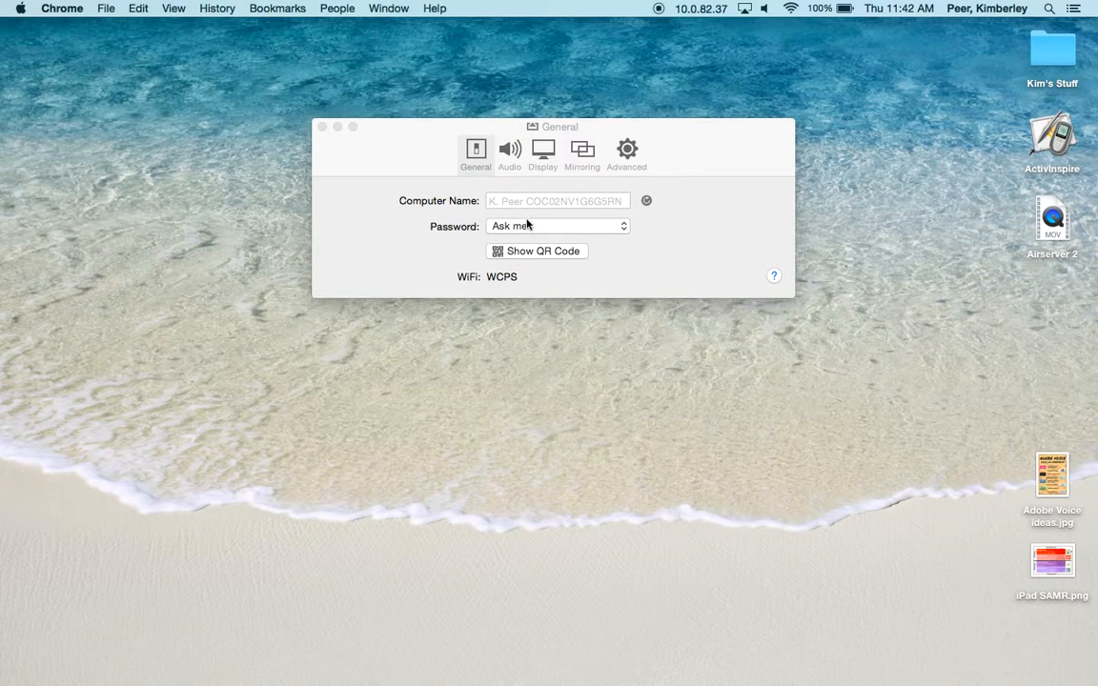
mouse_move(557, 252)
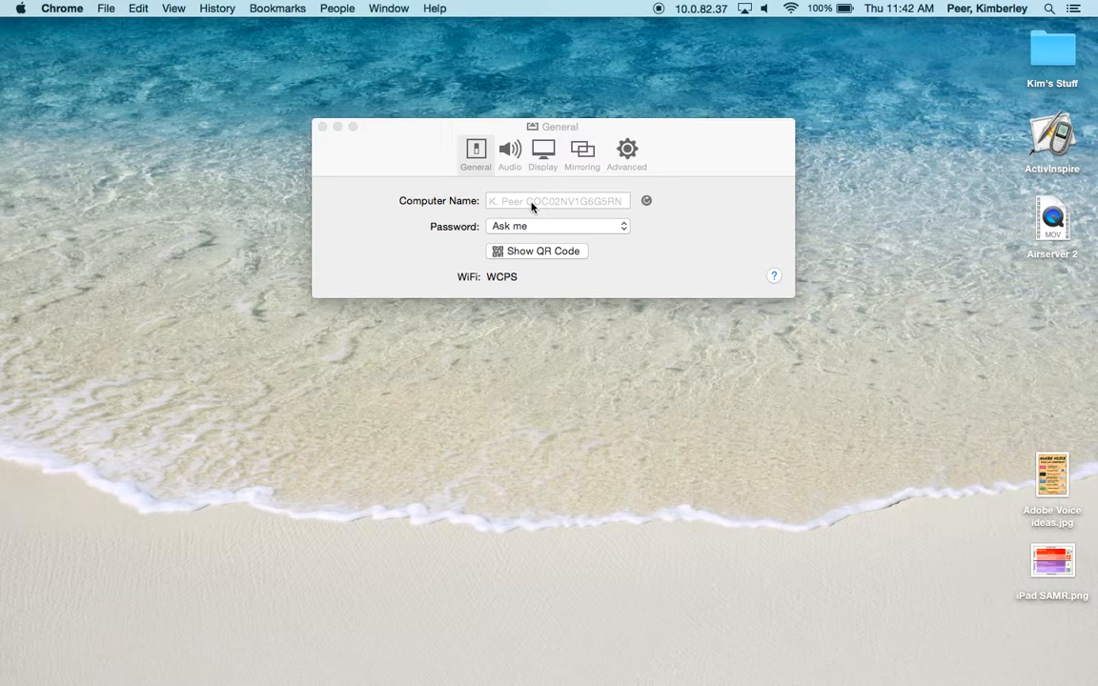
mouse_move(622, 126)
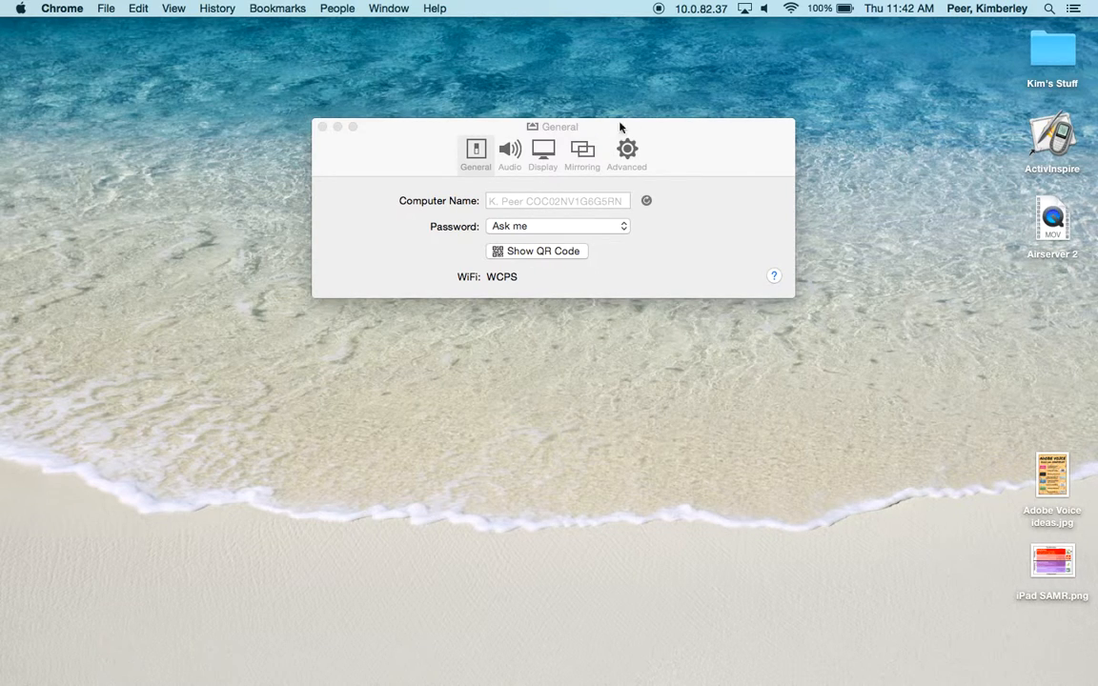